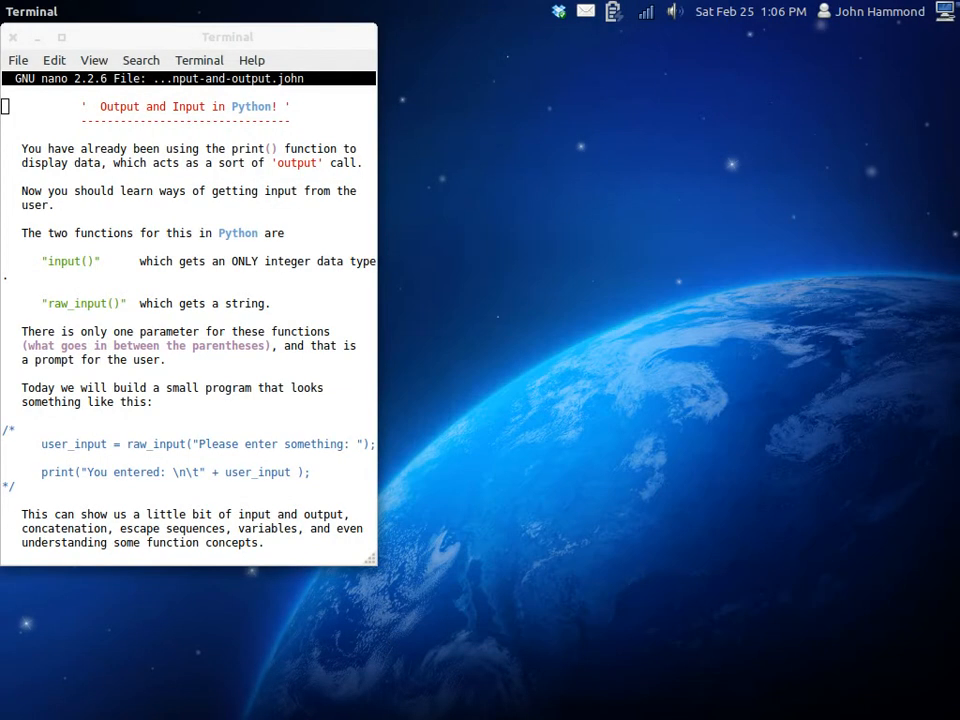
pyautogui.moveTo(563, 333)
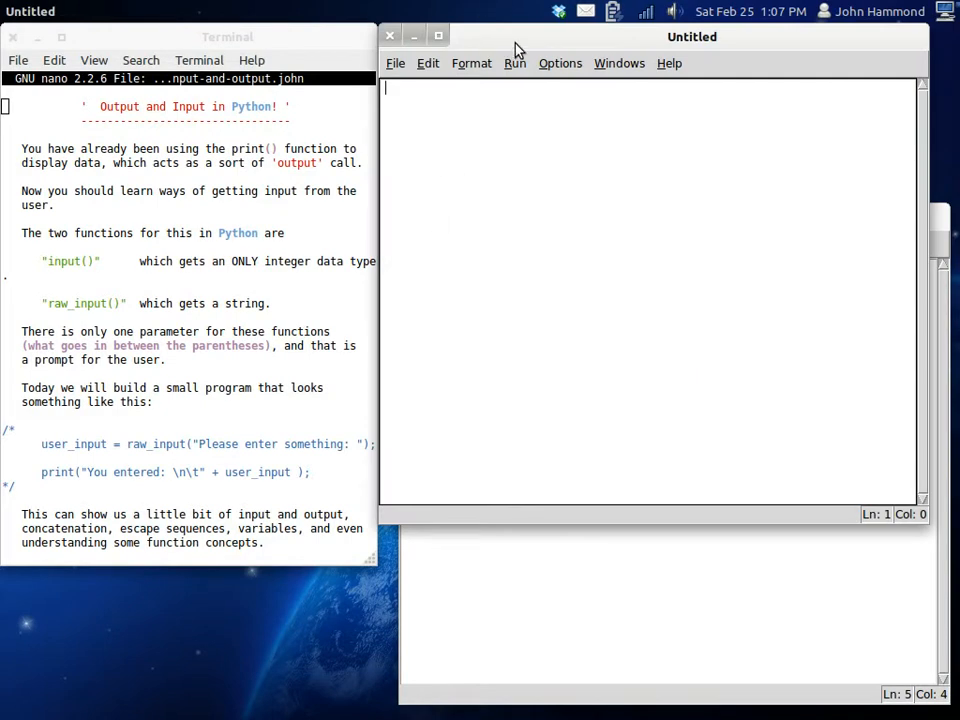
# Choose New Window from the Python Shell's File menu to get a blank editor.
pyautogui.click(415, 243)
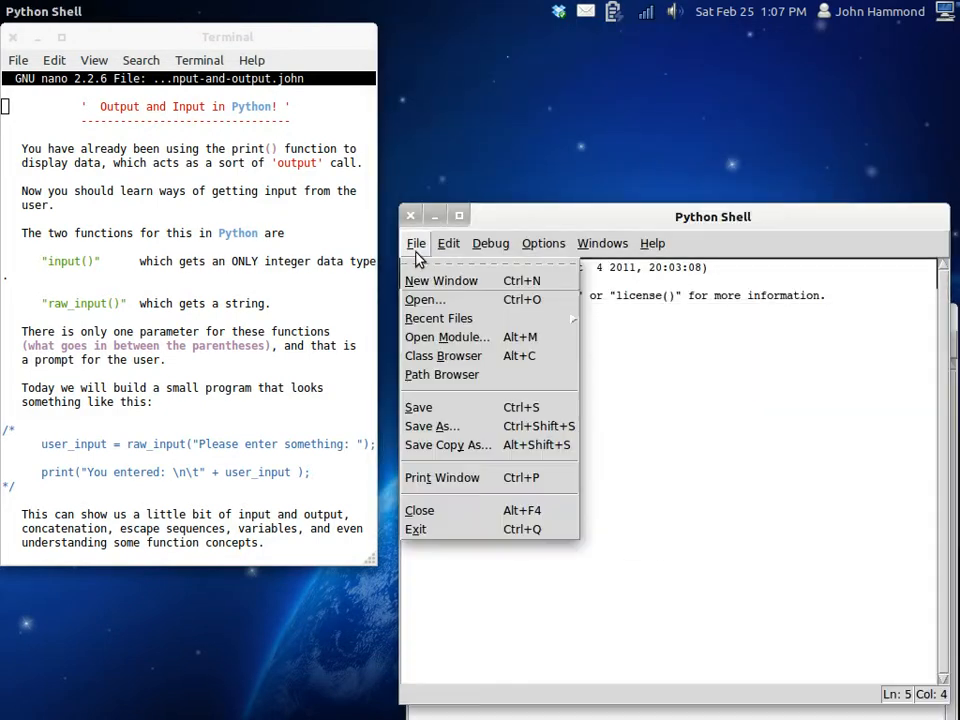
pyautogui.moveTo(670, 393)
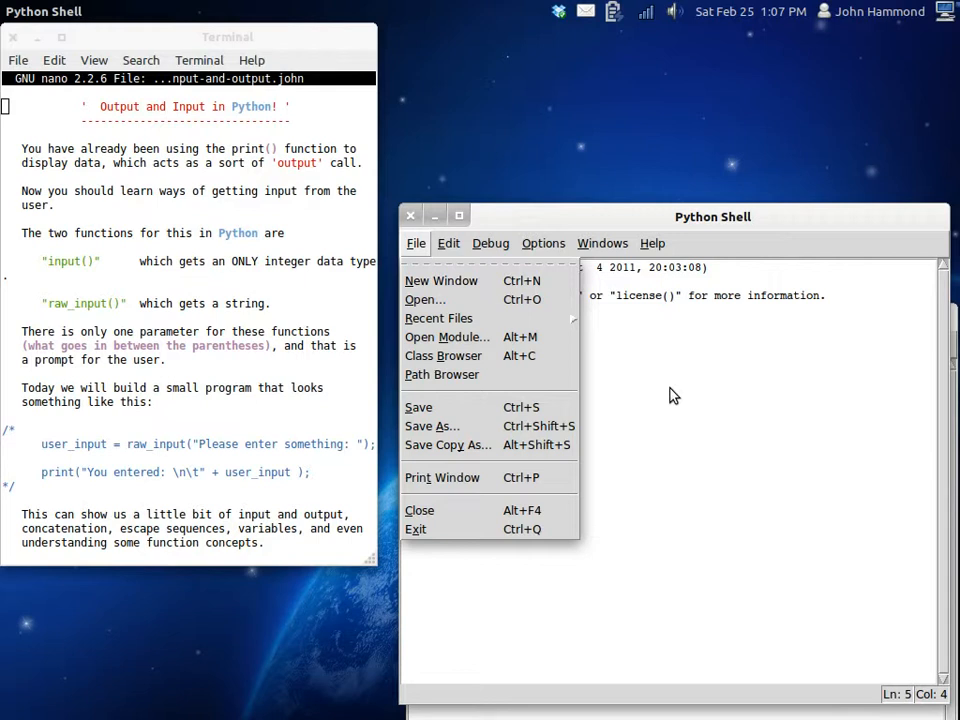
pyautogui.click(441, 280)
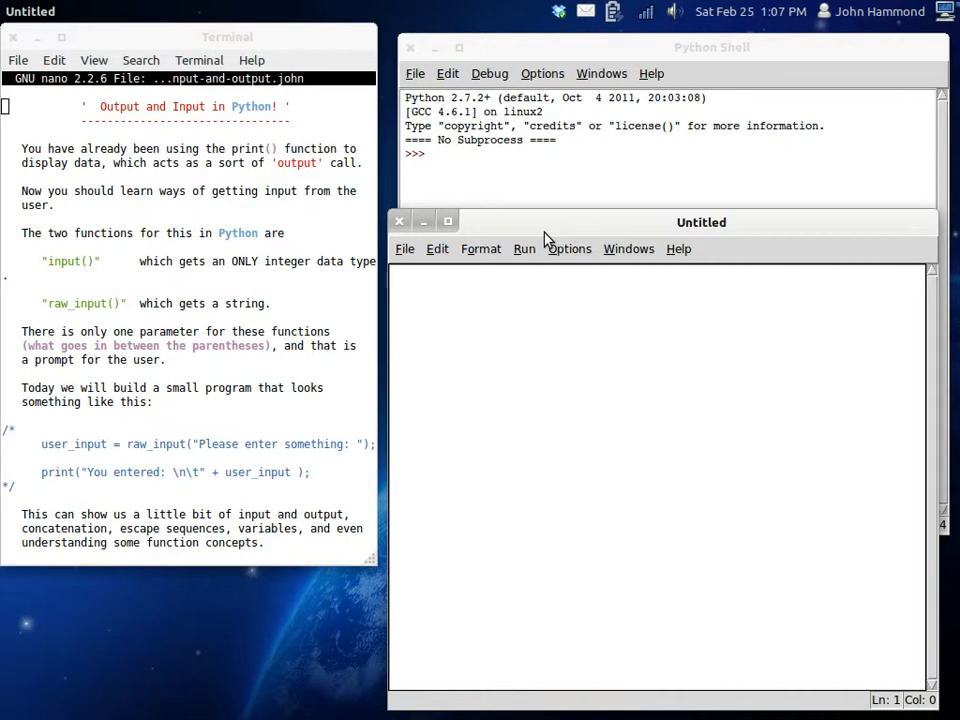
# Enter print("STDOUT"), input("STDIN") and raw_input("STDIN") in the editor, then return to the shell.
pyautogui.write('st')
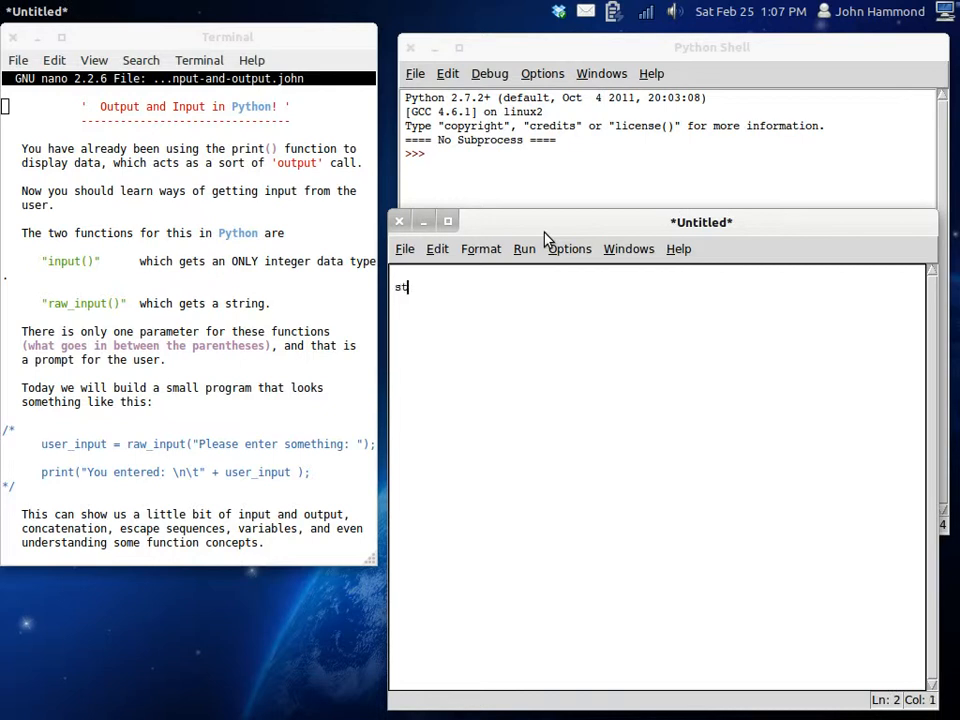
pyautogui.write('dout')
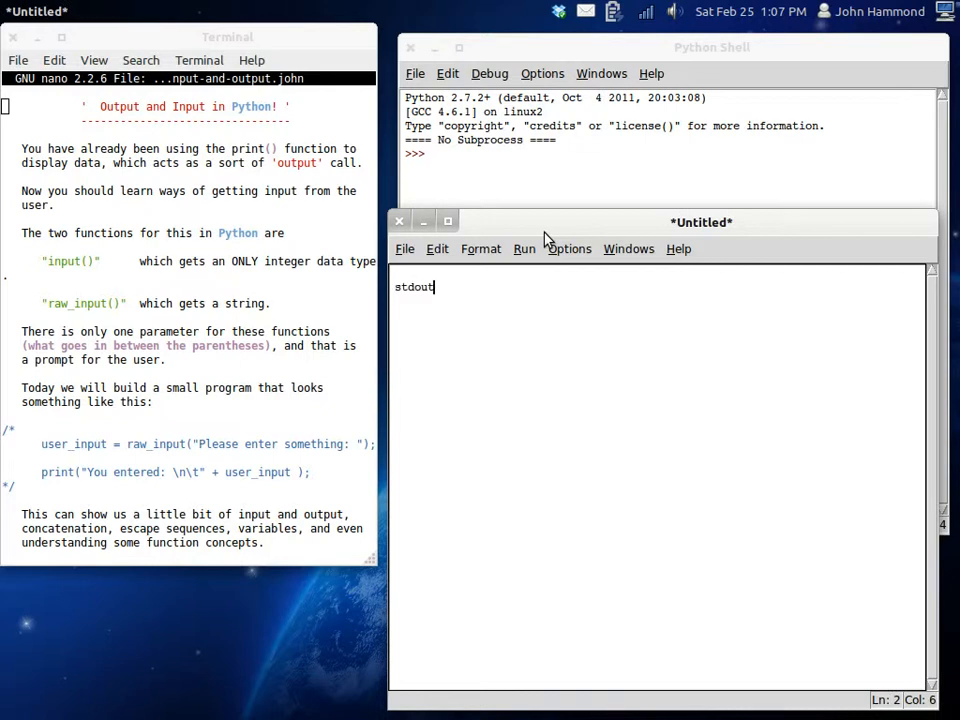
pyautogui.press('Return')
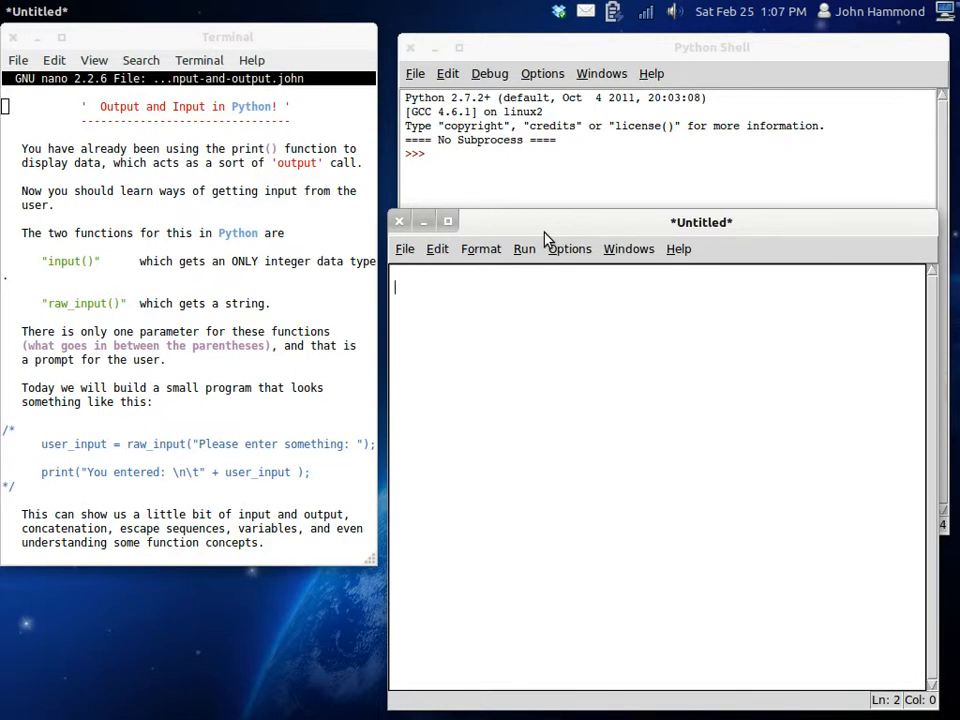
pyautogui.write('ast')
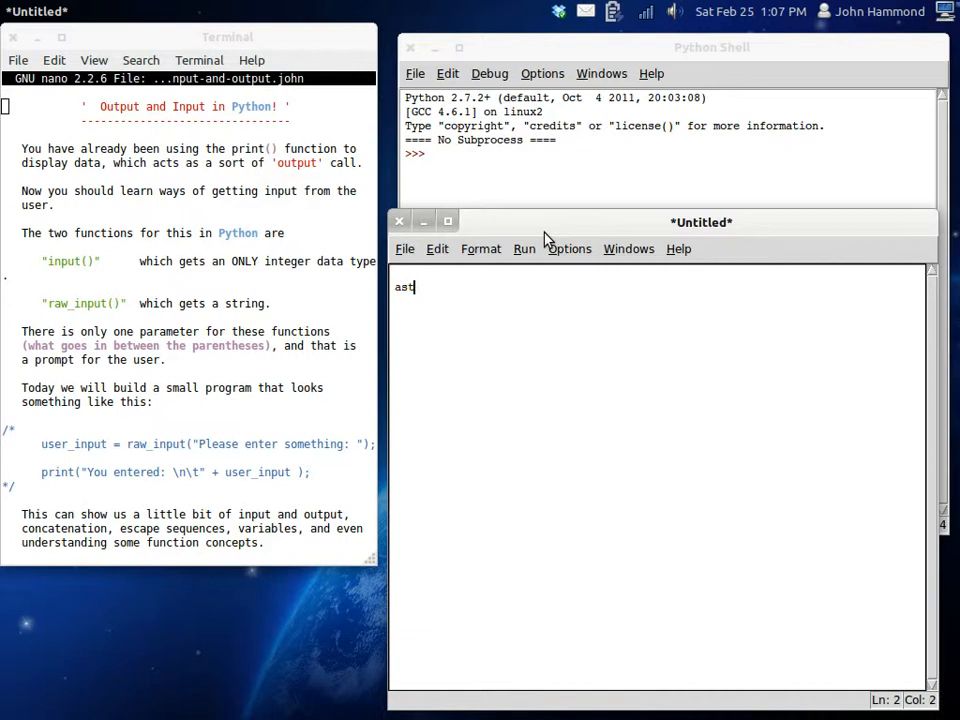
pyautogui.write('stdin')
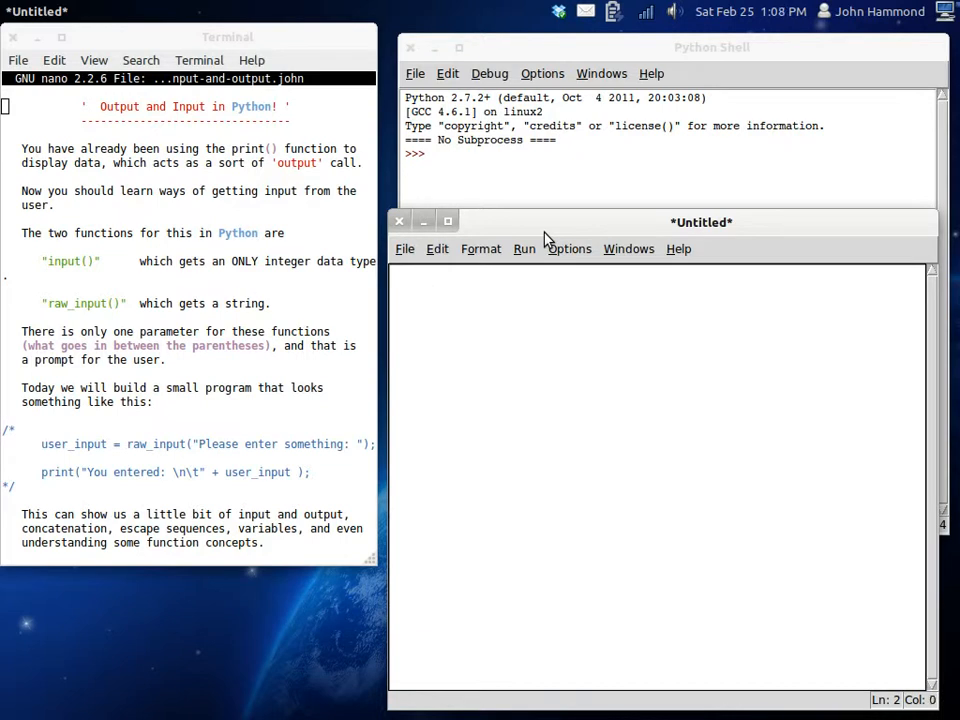
pyautogui.write('print()')
pyautogui.write('inp')
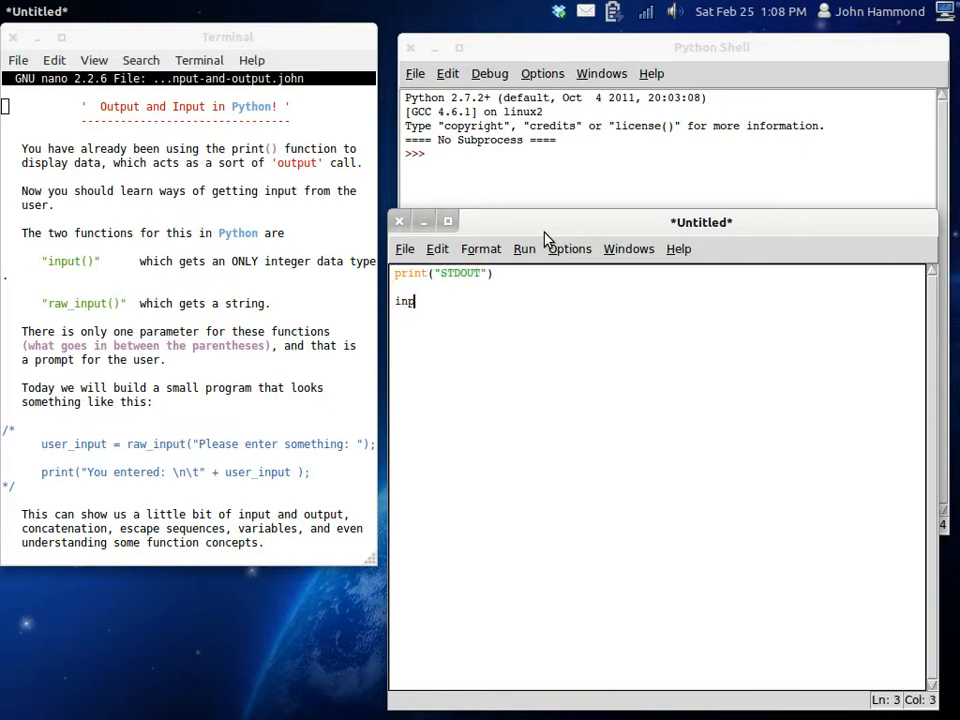
pyautogui.press('Backspace')
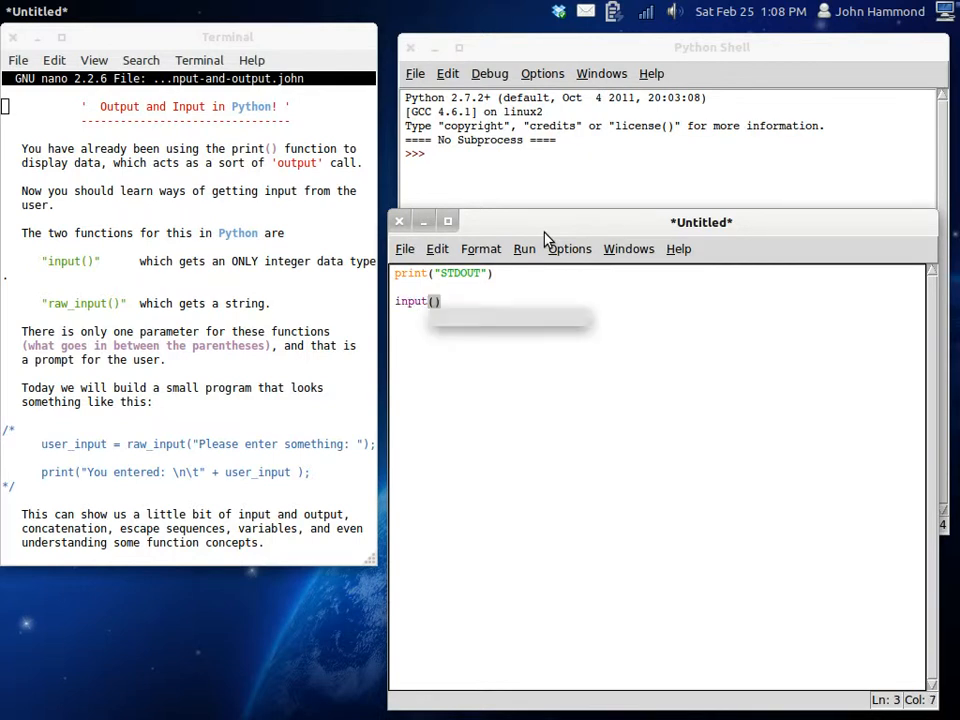
pyautogui.write('"STDIN')
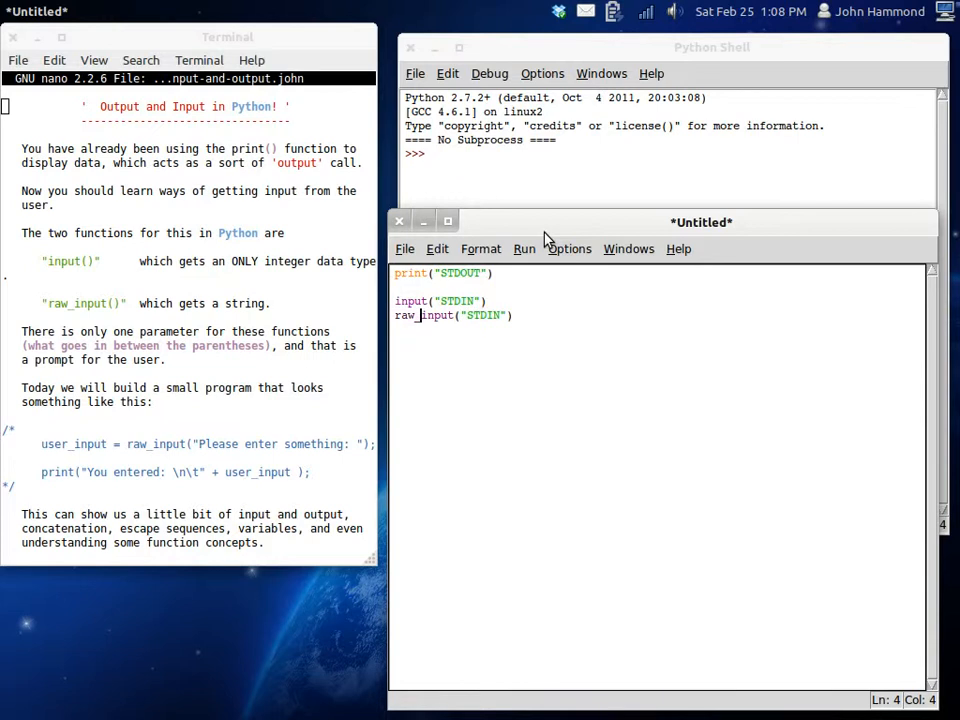
pyautogui.click(485, 301)
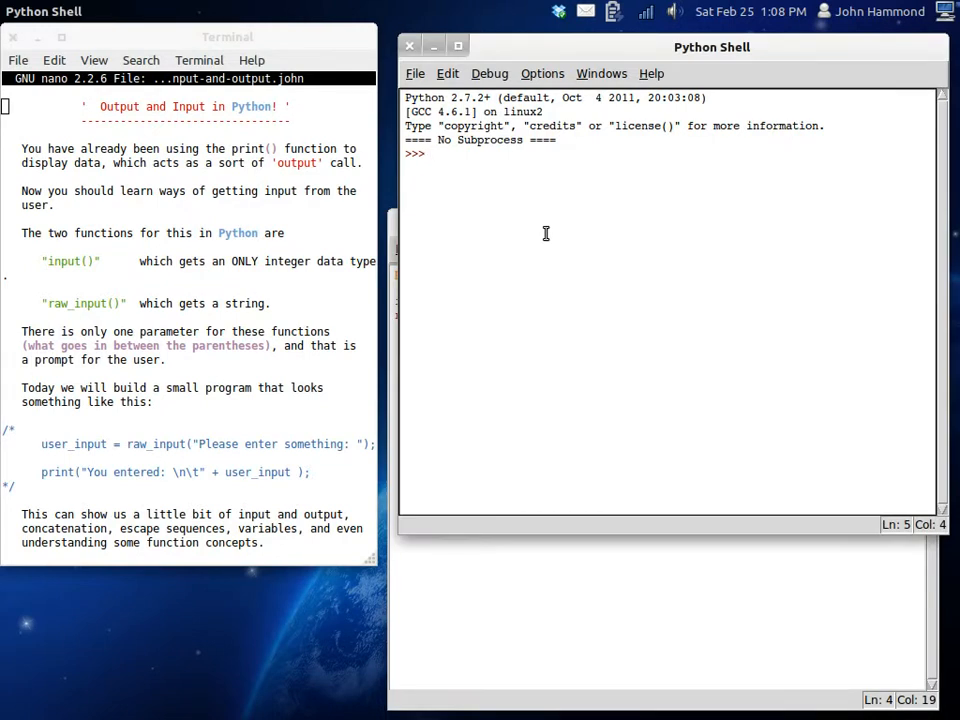
# Run raw_input("Please enter something: ") in the Python Shell.
pyautogui.write('raw_input()')
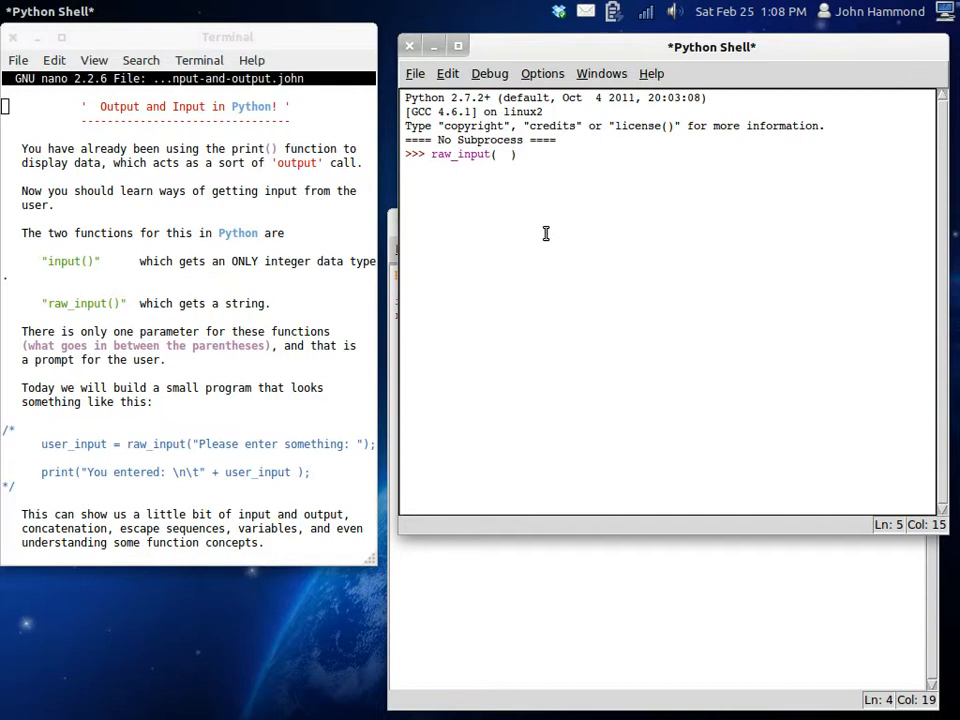
pyautogui.click(505, 154)
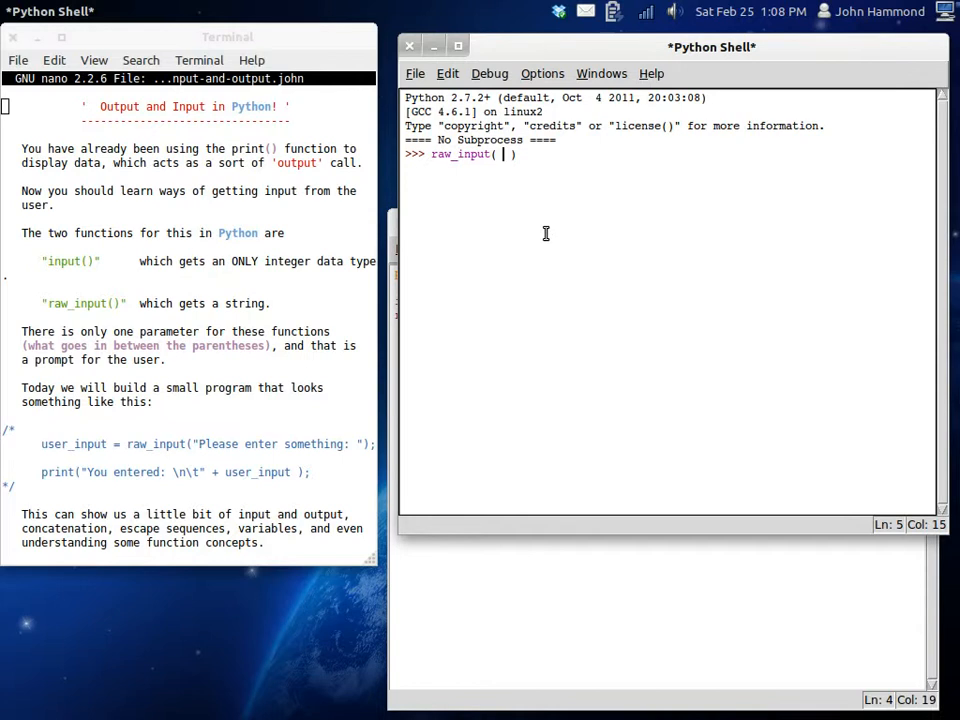
pyautogui.write('"')
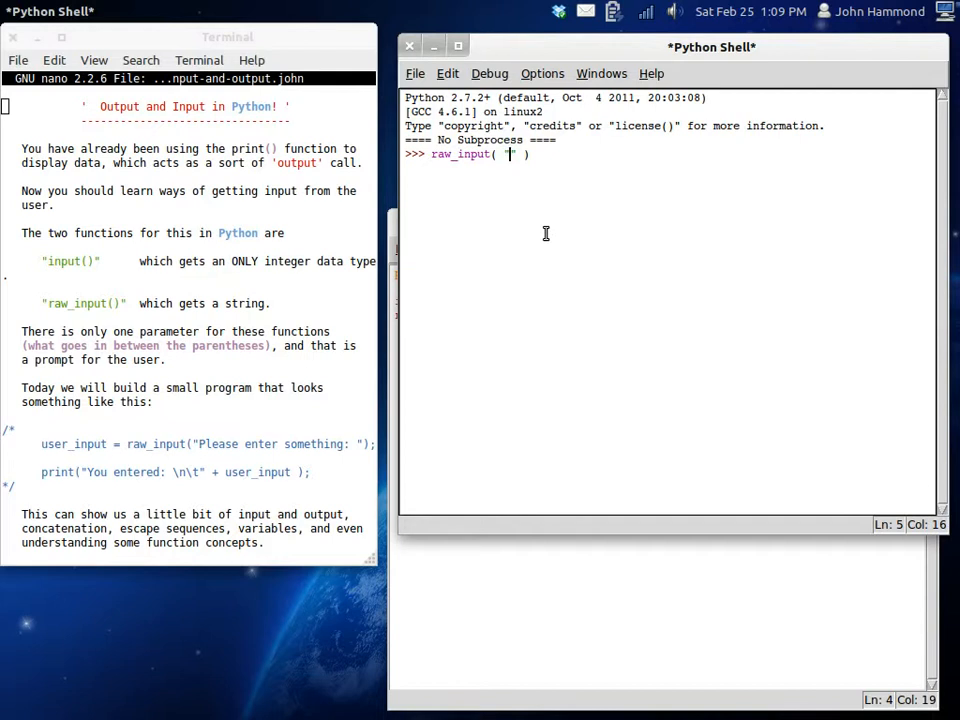
pyautogui.write('Please en')
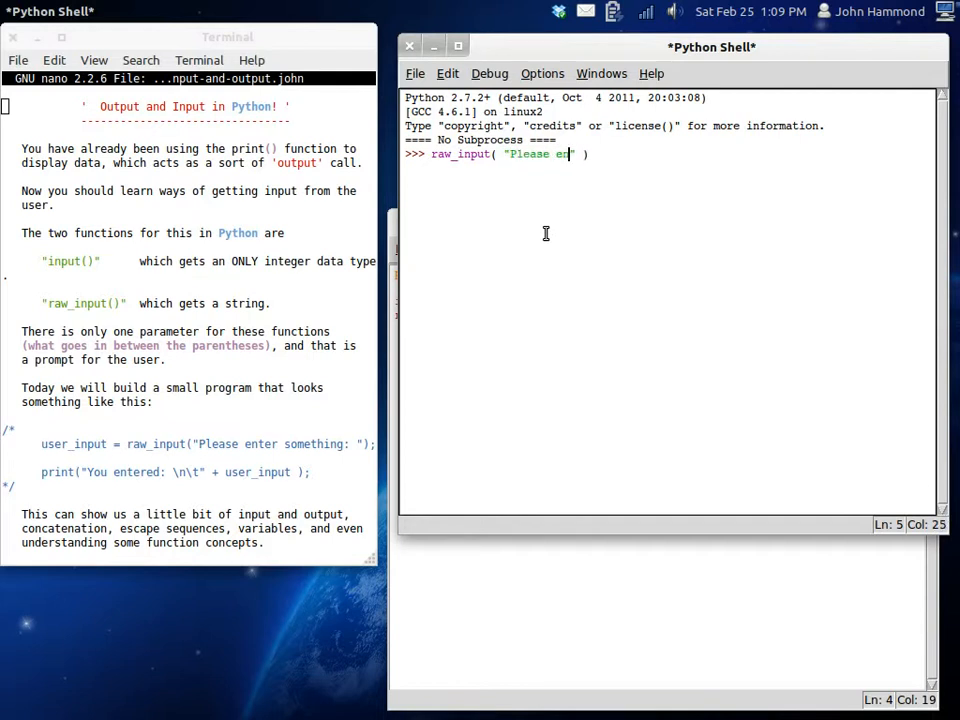
pyautogui.write('ter something')
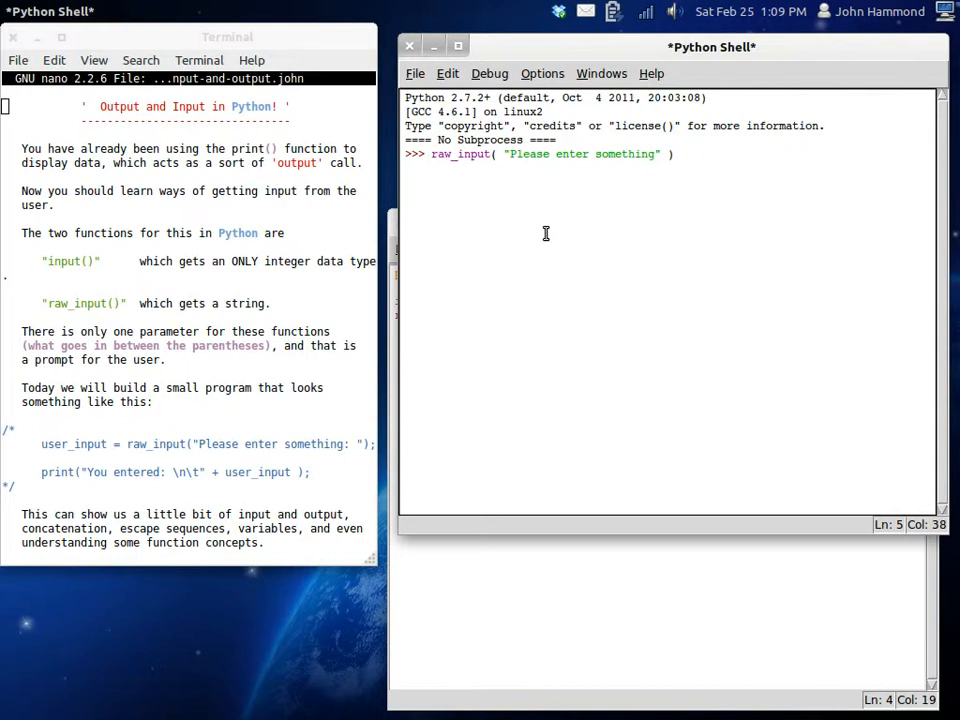
pyautogui.write(')')
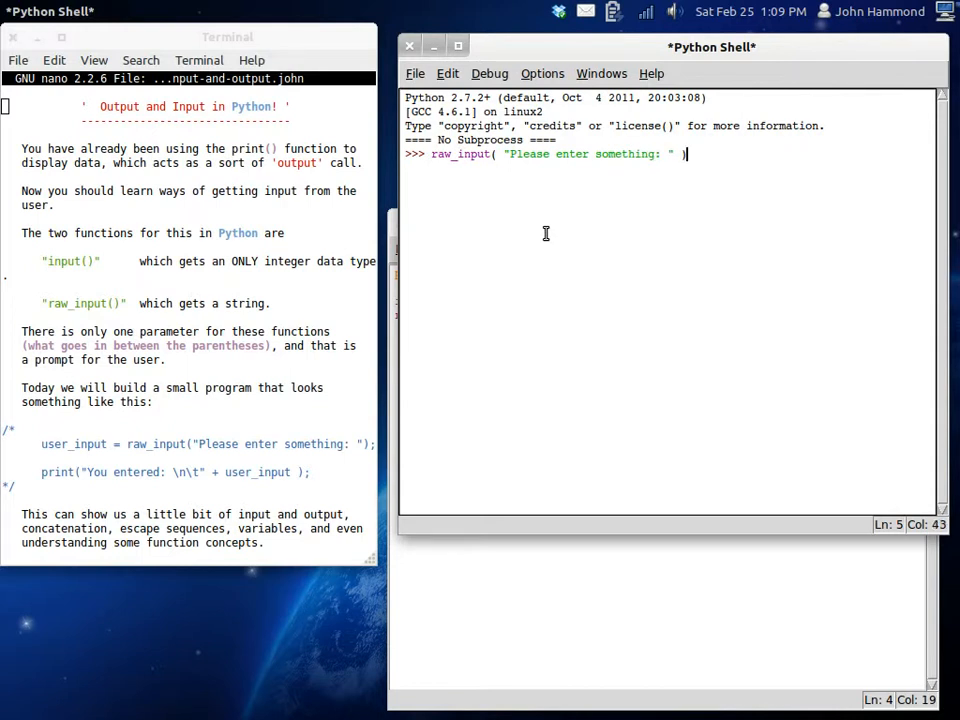
pyautogui.press('Return')
pyautogui.write('Hello')
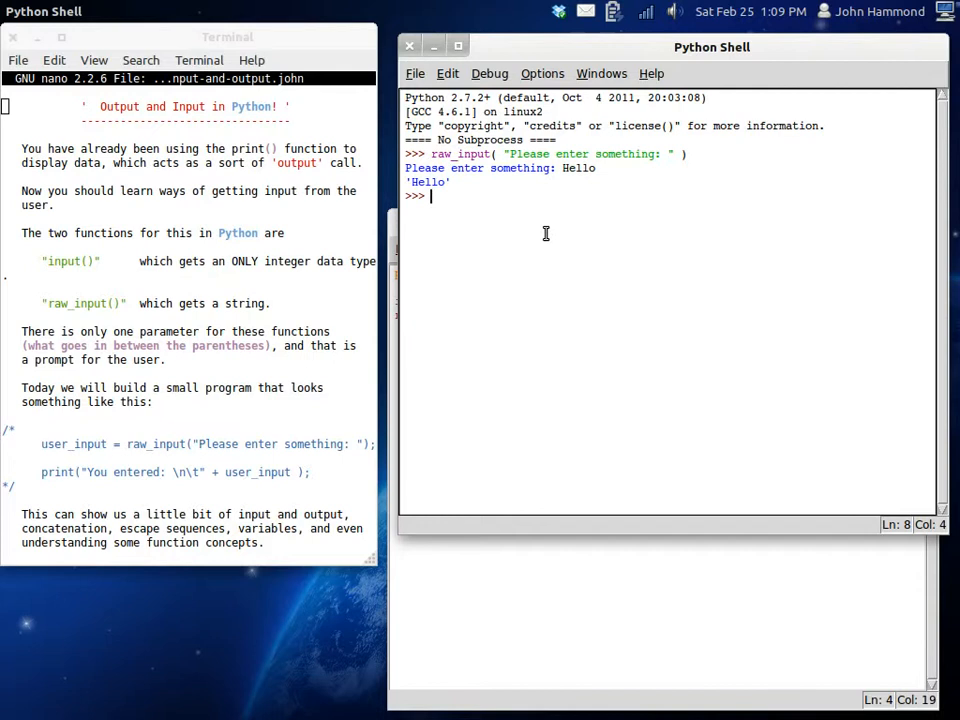
# Rerun the raw_input prompt and answer it with 5342.
pyautogui.press('Return')
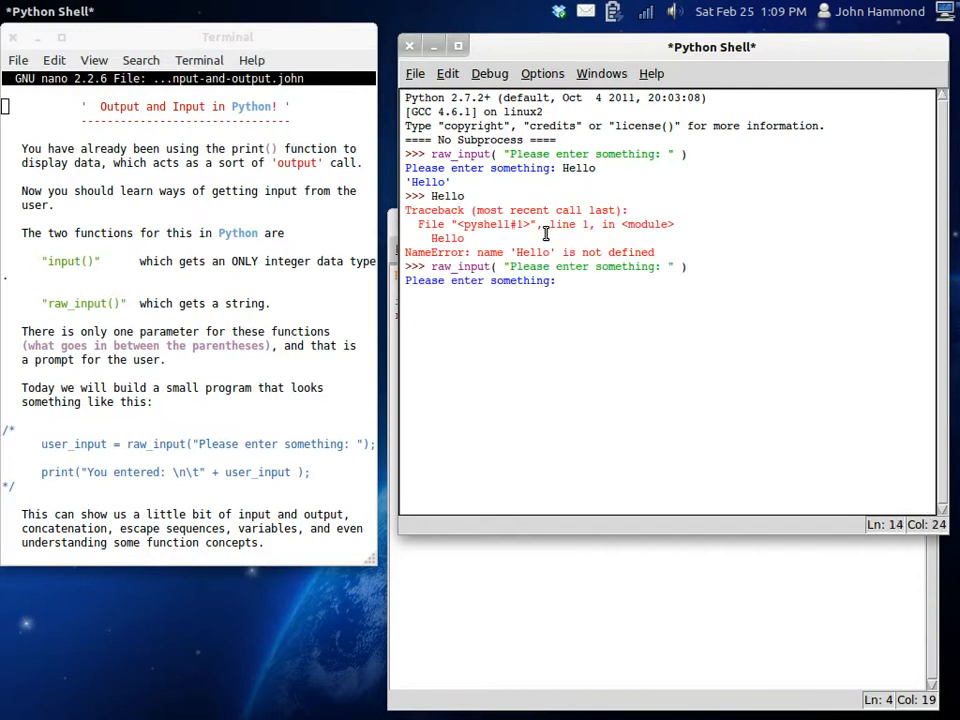
pyautogui.write('5342')
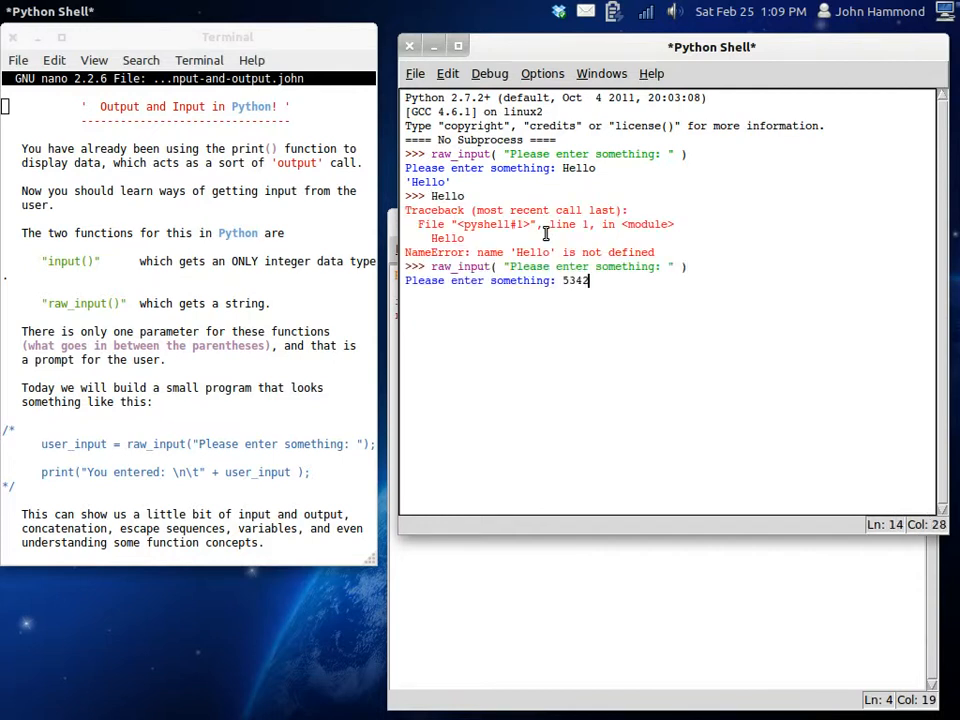
pyautogui.press('Return')
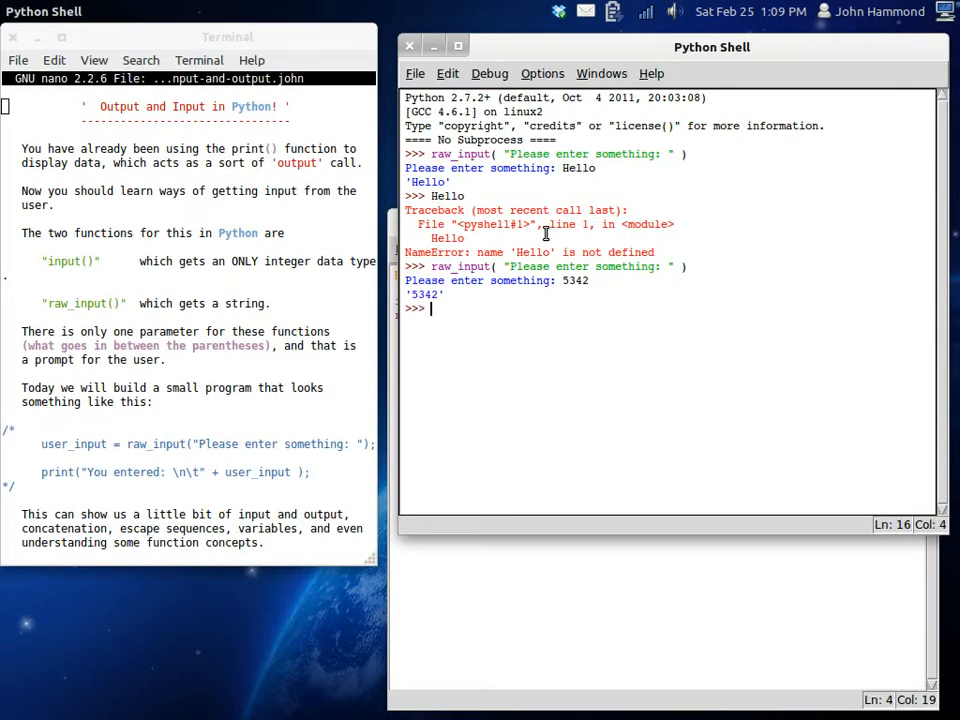
# Test input("Please enter something:") by answering Hello, then retry with 53.
pyautogui.write('i')
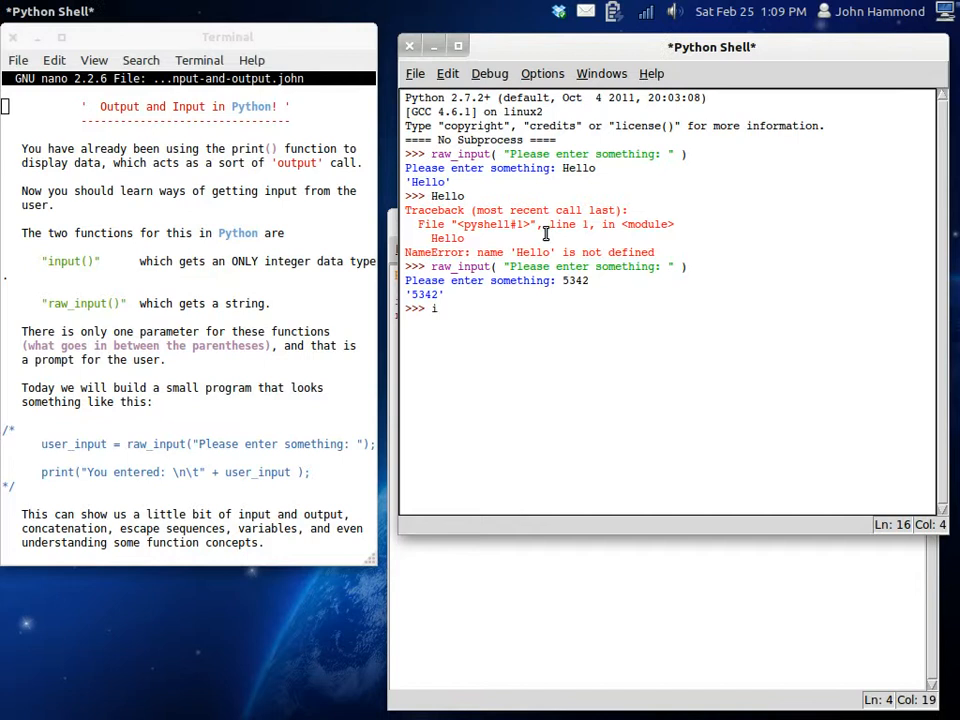
pyautogui.write('nput()')
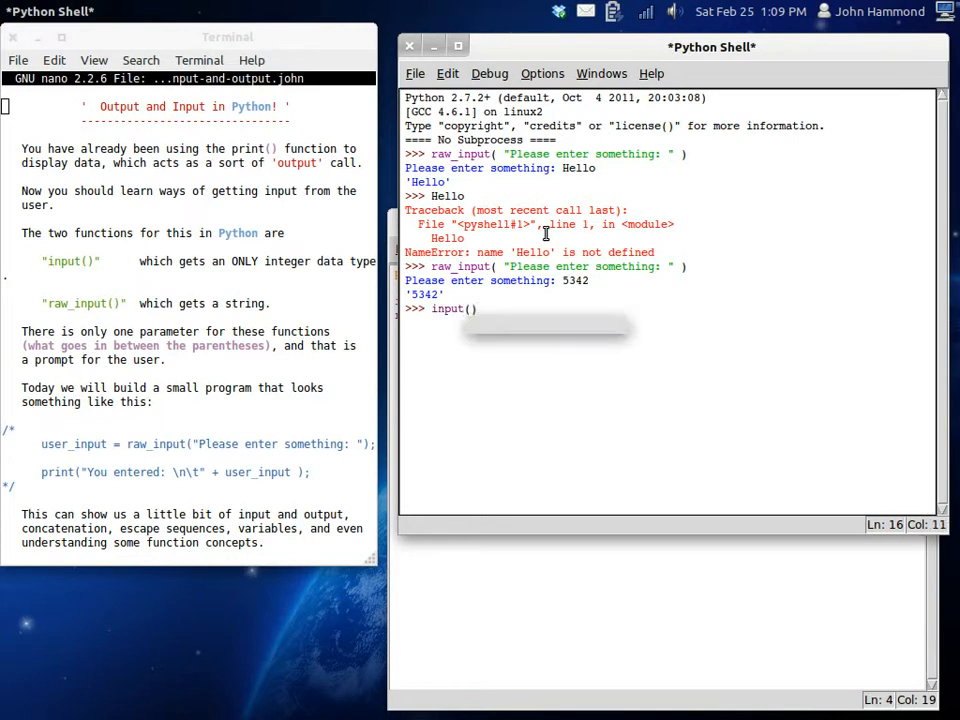
pyautogui.write('"Please "')
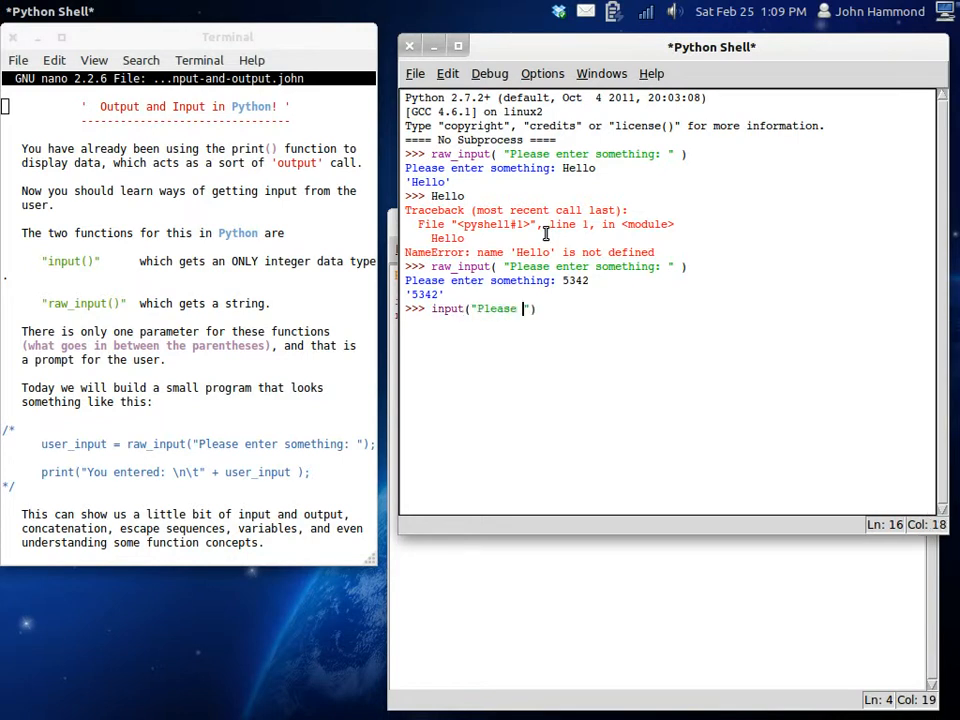
pyautogui.write('enter something:')
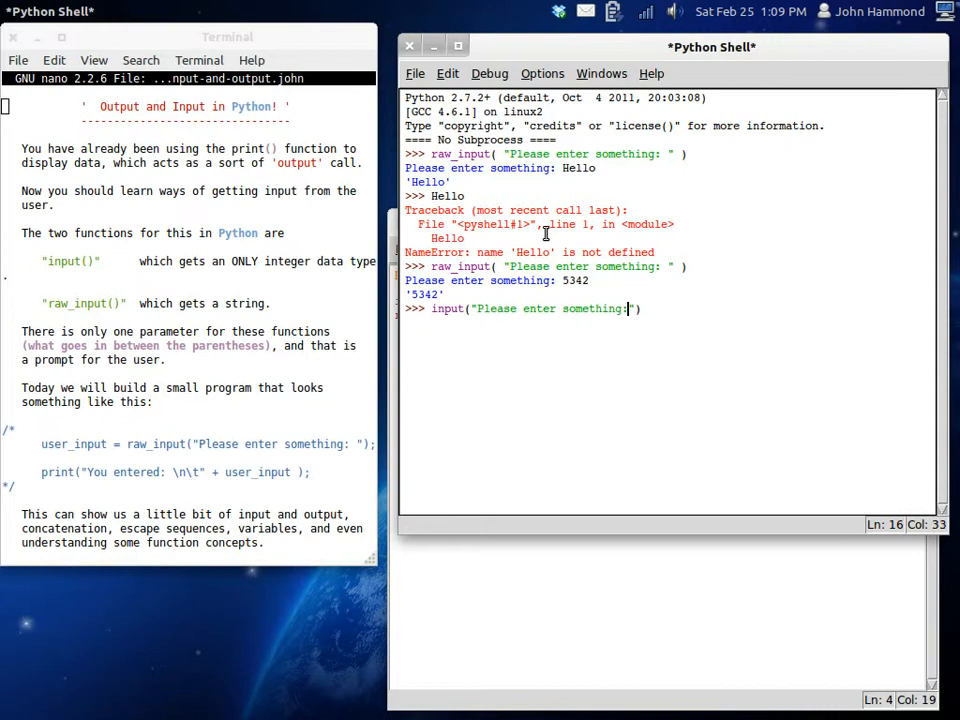
pyautogui.press('Return')
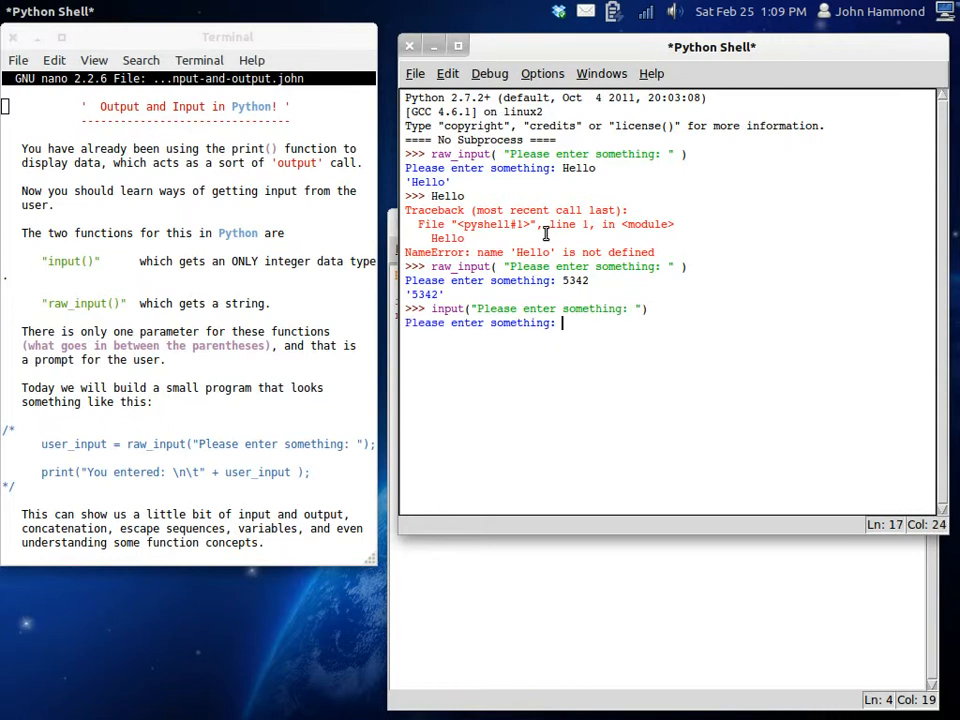
pyautogui.write('Hello')
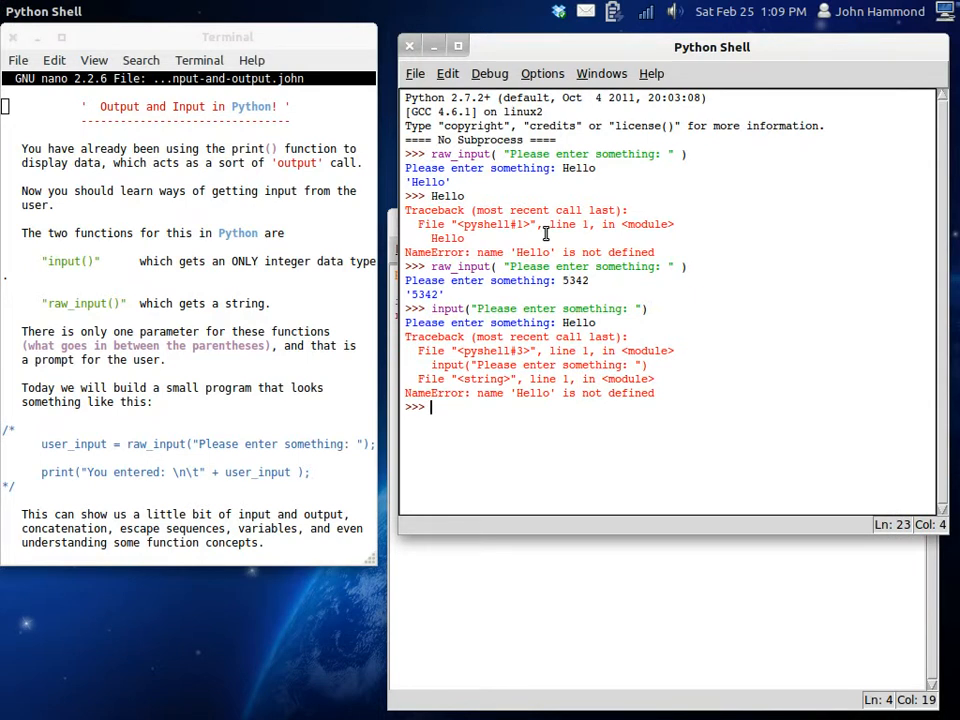
pyautogui.press('Return')
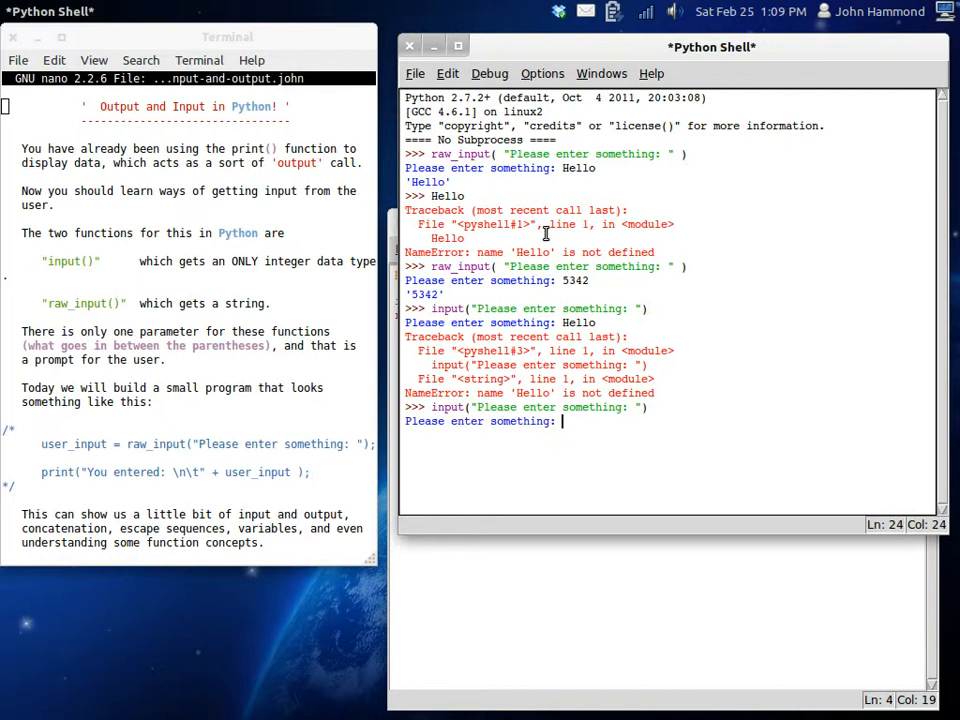
pyautogui.write('53')
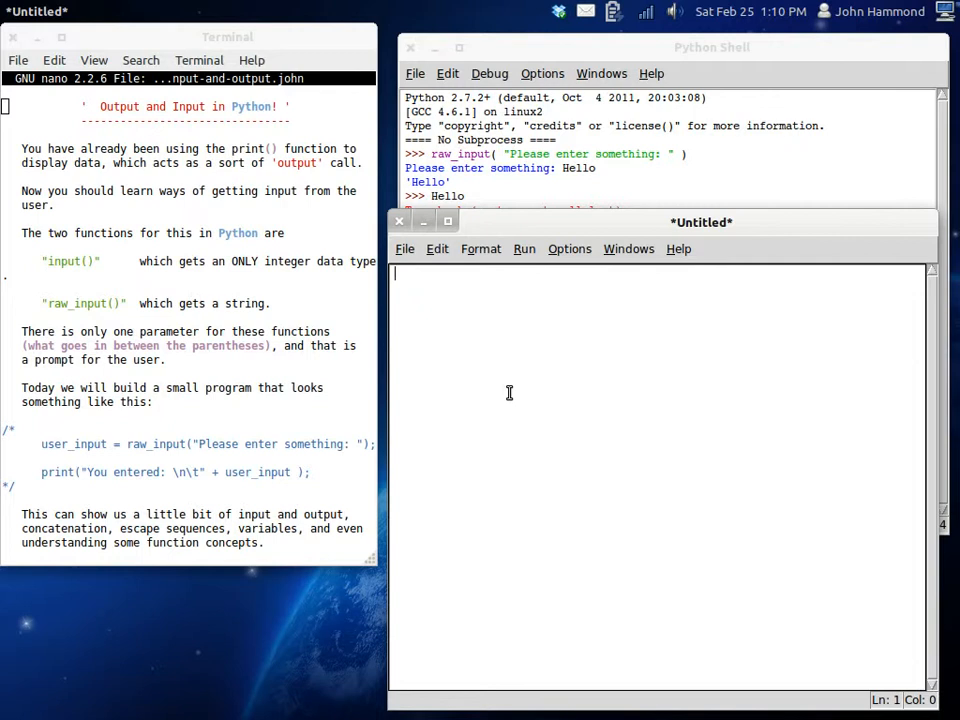
# Put the #!/usr/bin/env python shebang on the first line and bring up Save As.
pyautogui.write('#!')
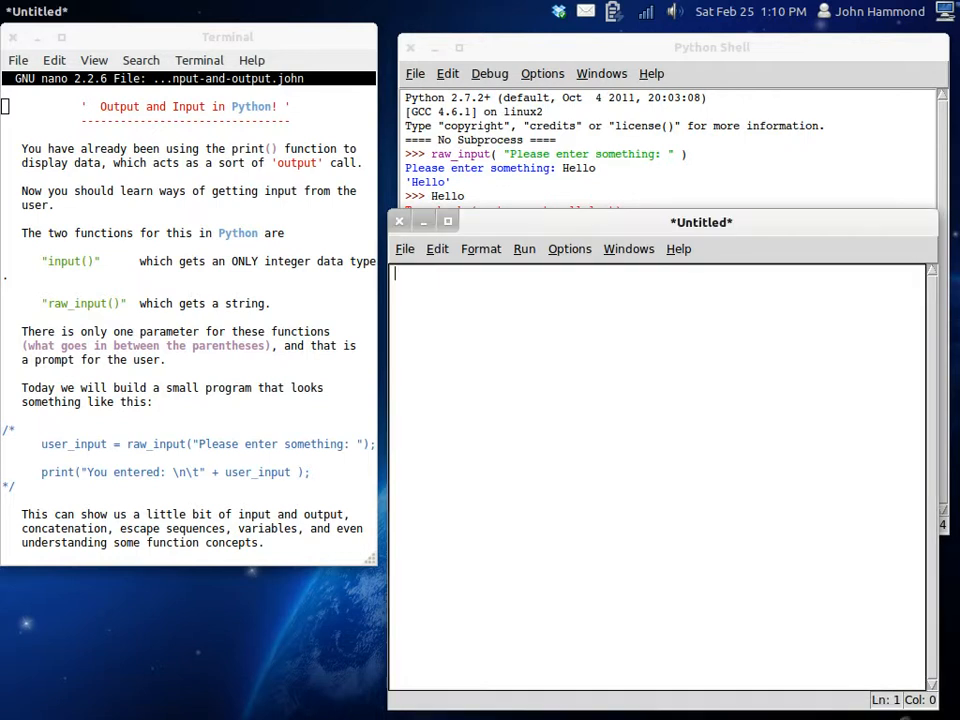
pyautogui.write('##')
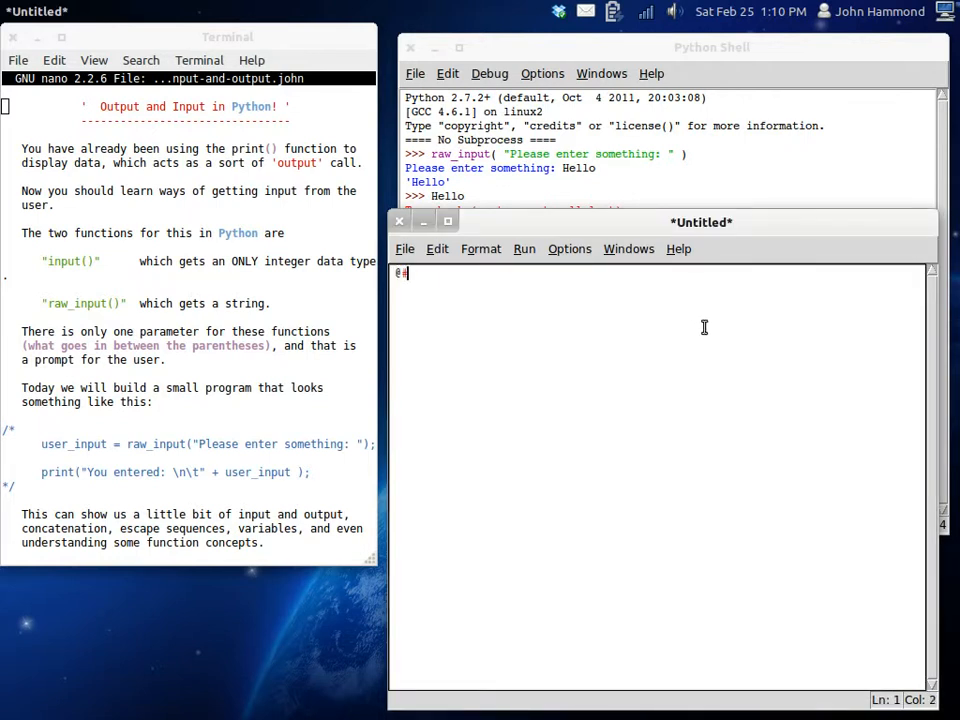
pyautogui.write('#!')
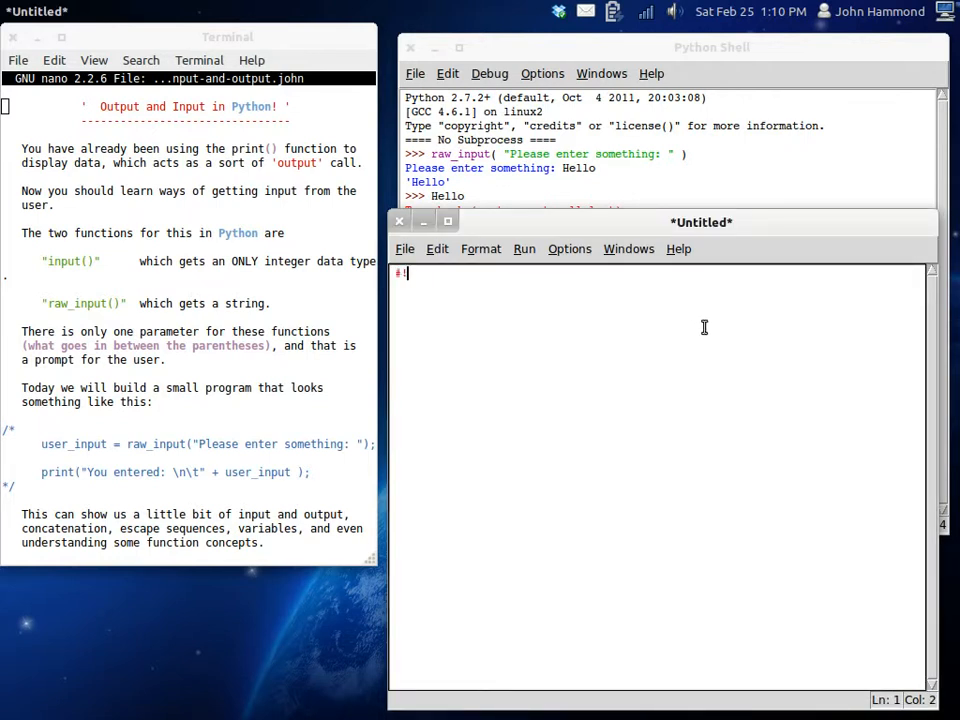
pyautogui.write('/u')
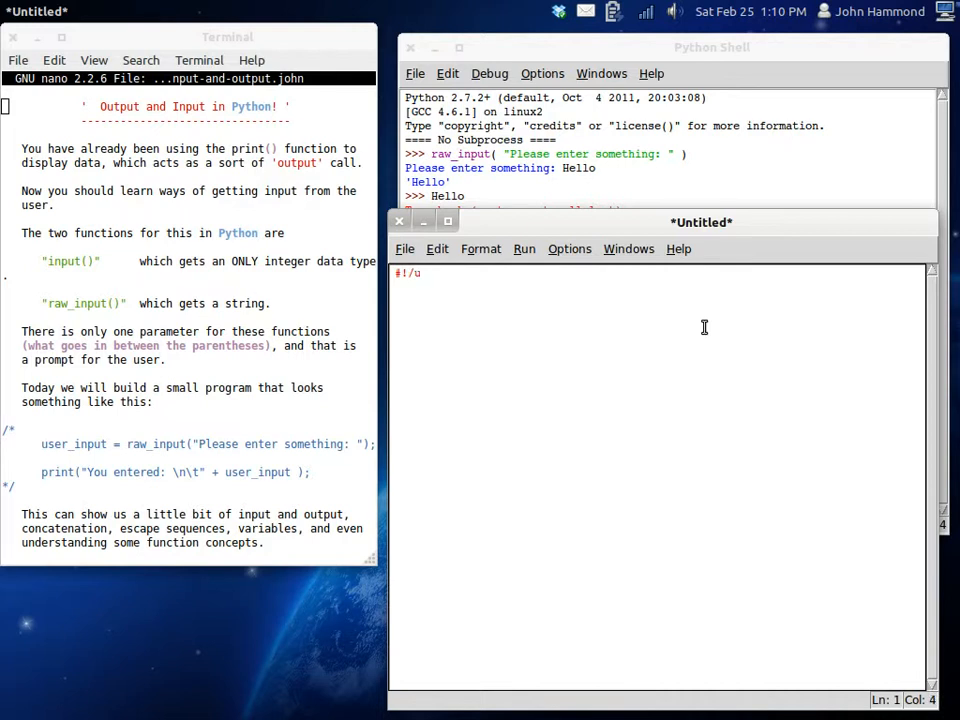
pyautogui.write('sr')
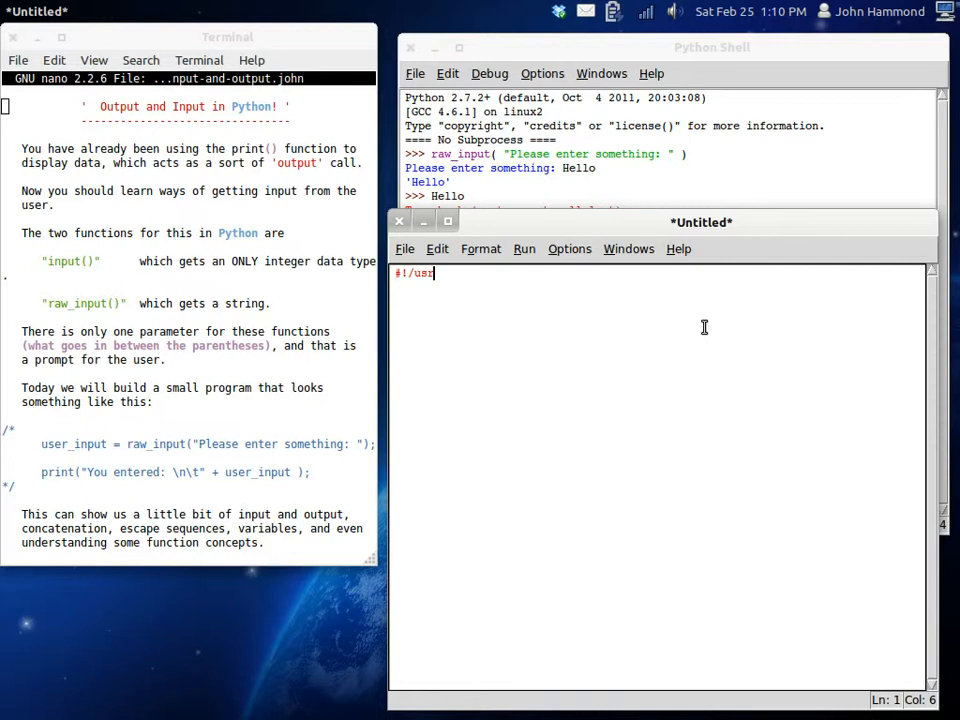
pyautogui.write('/bin/e')
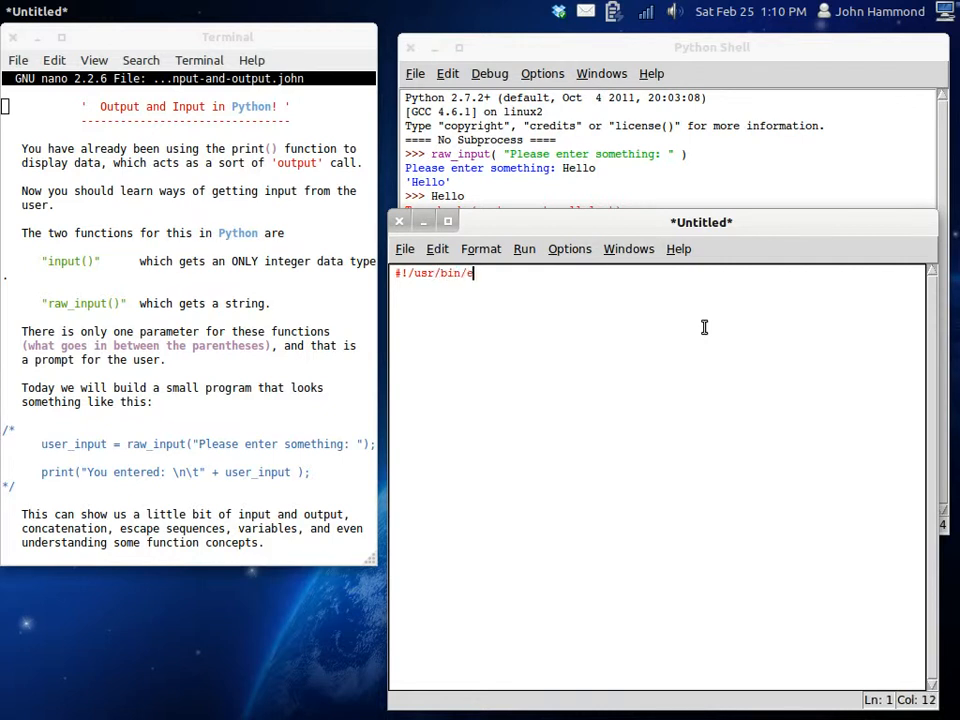
pyautogui.write('nv')
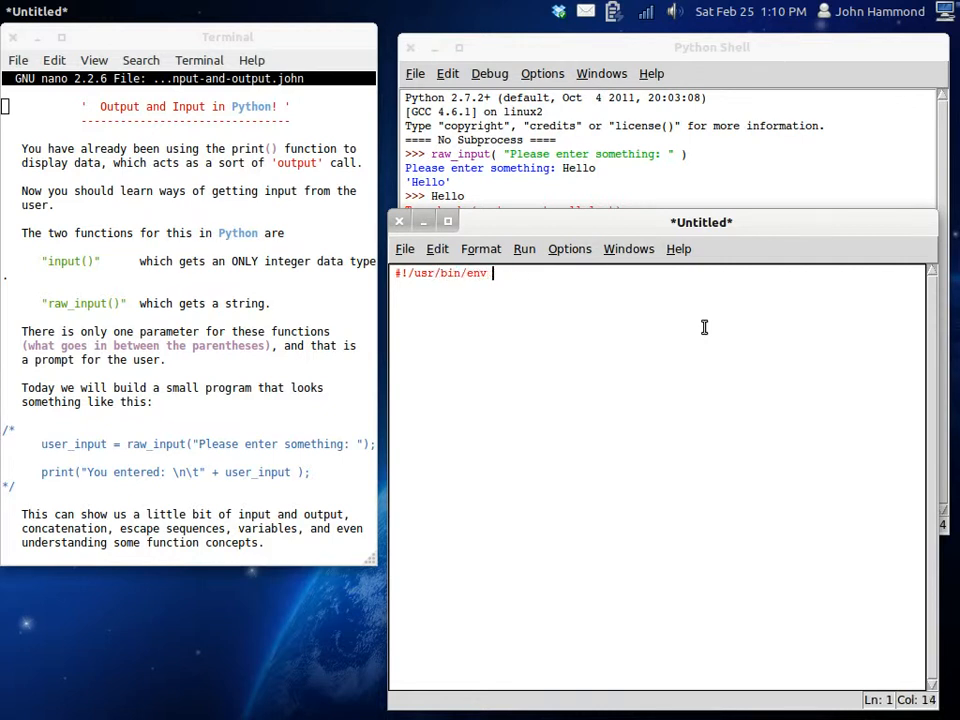
pyautogui.write('python')
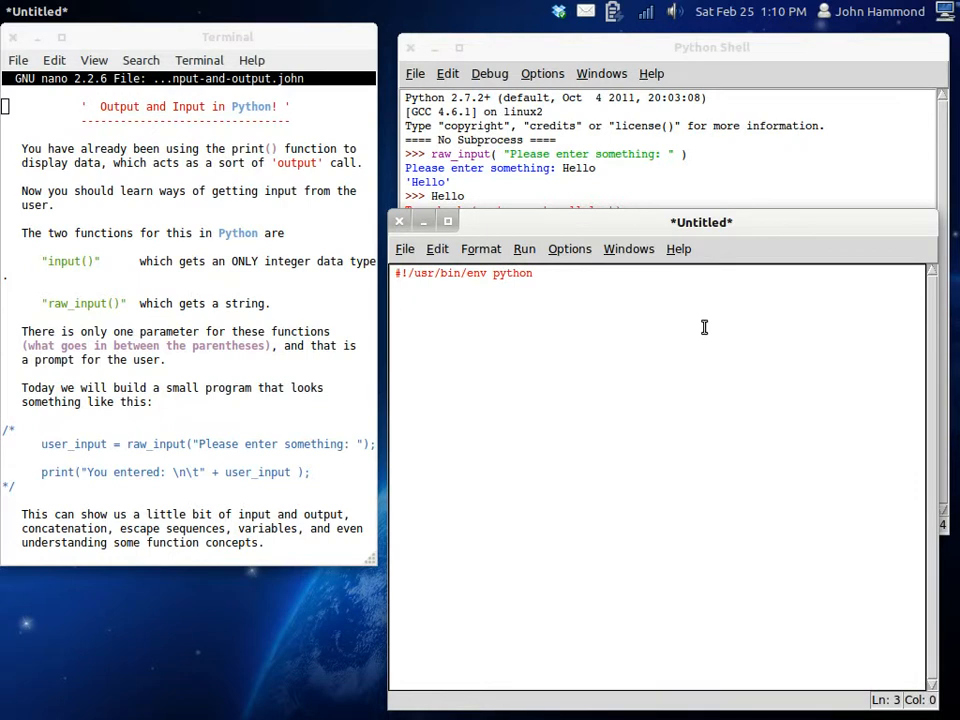
pyautogui.click(405, 249)
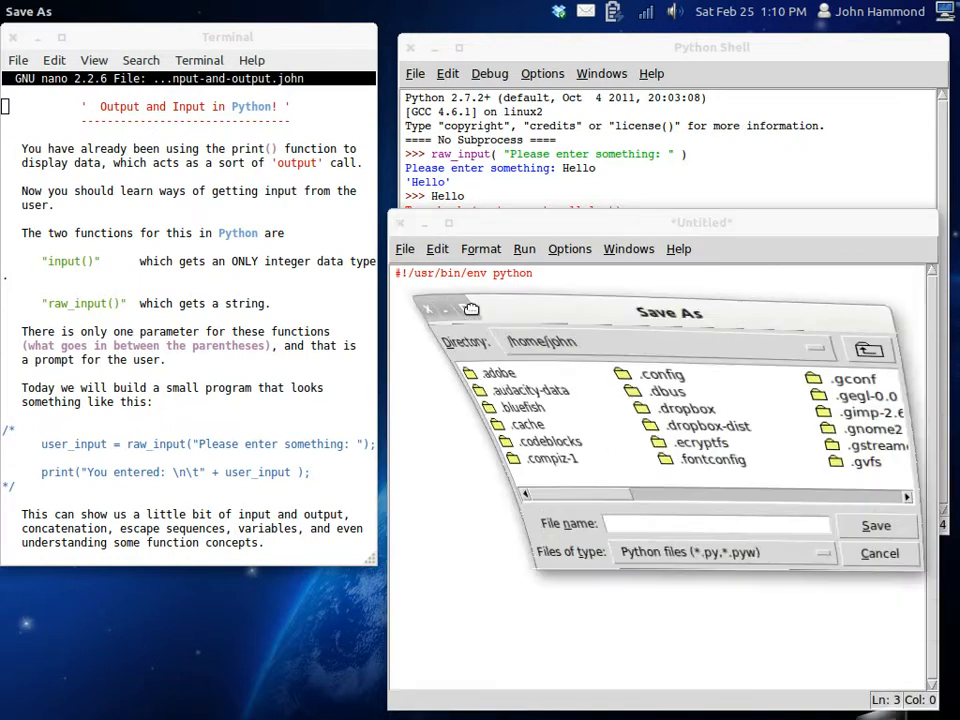
# Save the script as file.py in /home/john.
pyautogui.write('file.')
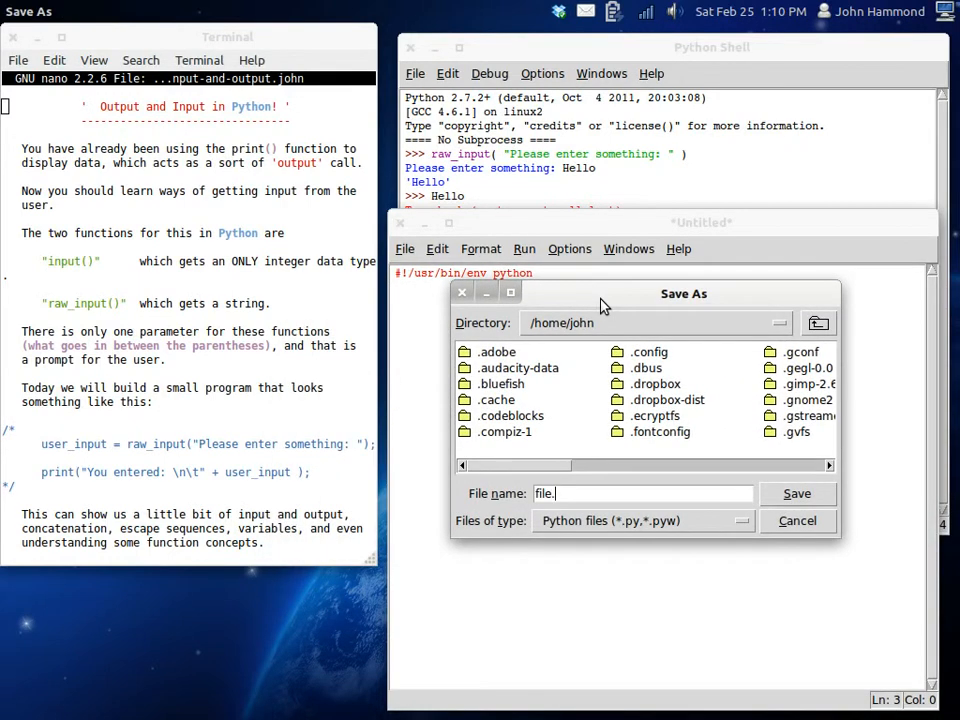
pyautogui.click(796, 493)
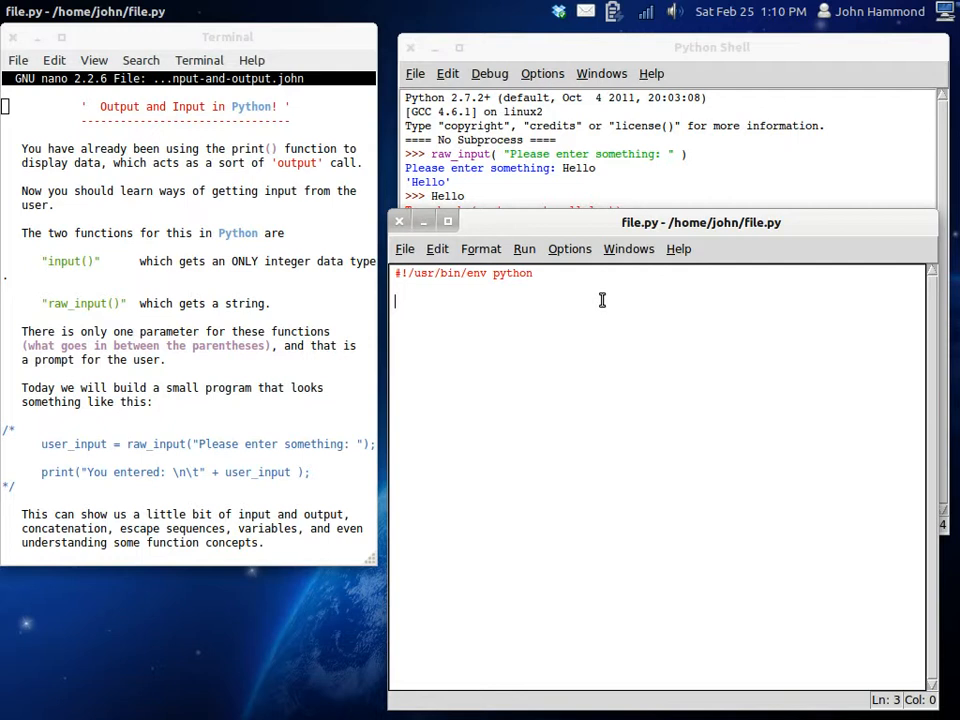
# Add the line user_input = raw_input("Say something:").
pyautogui.write('user_')
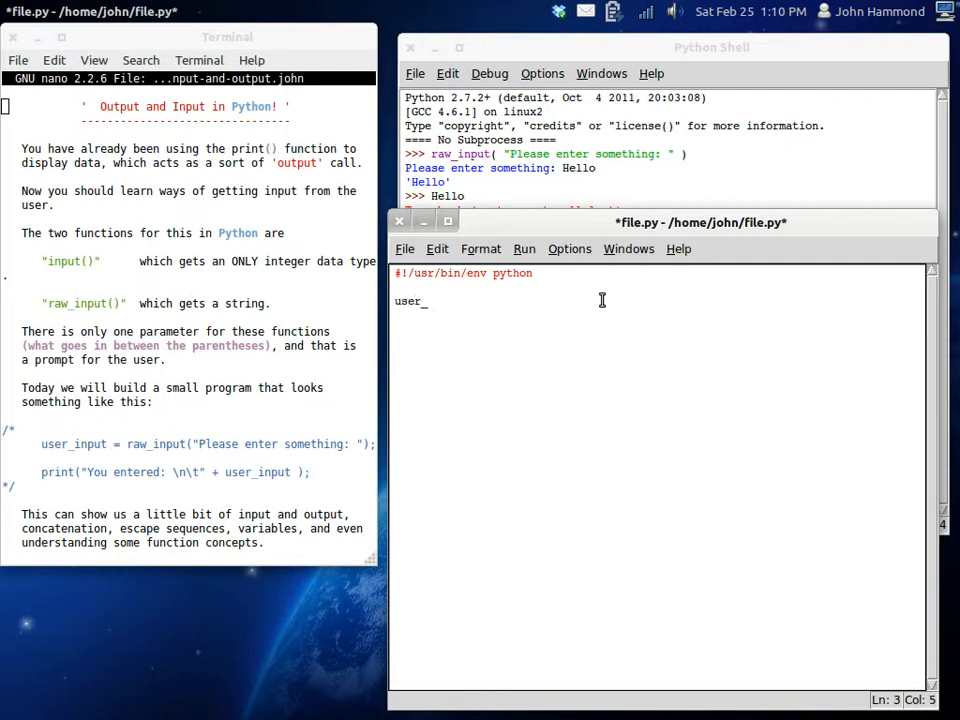
pyautogui.write('in')
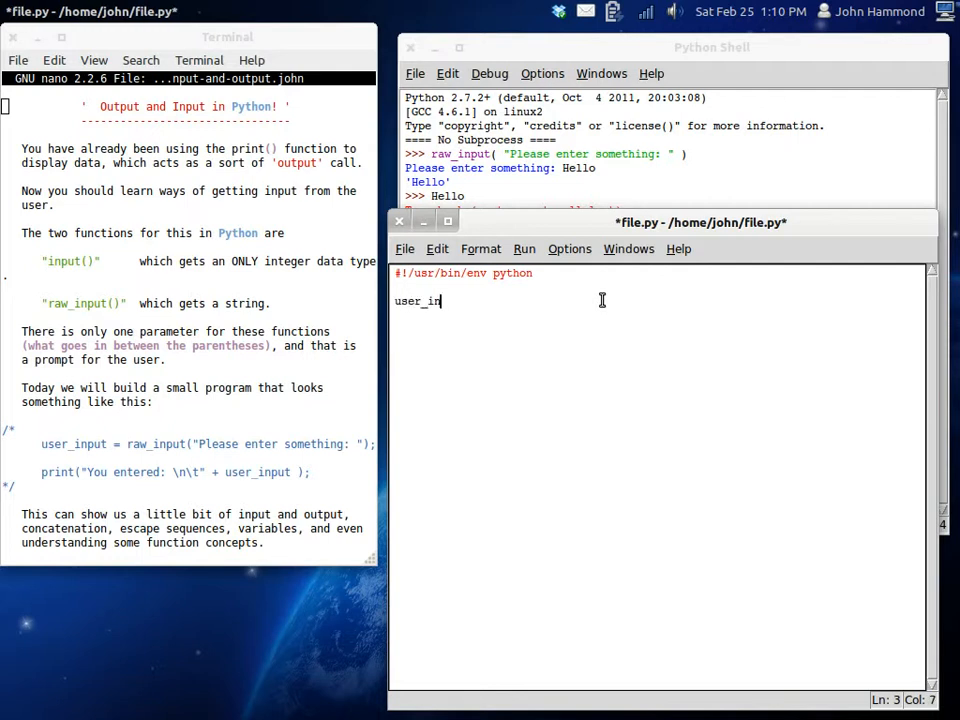
pyautogui.write('put =')
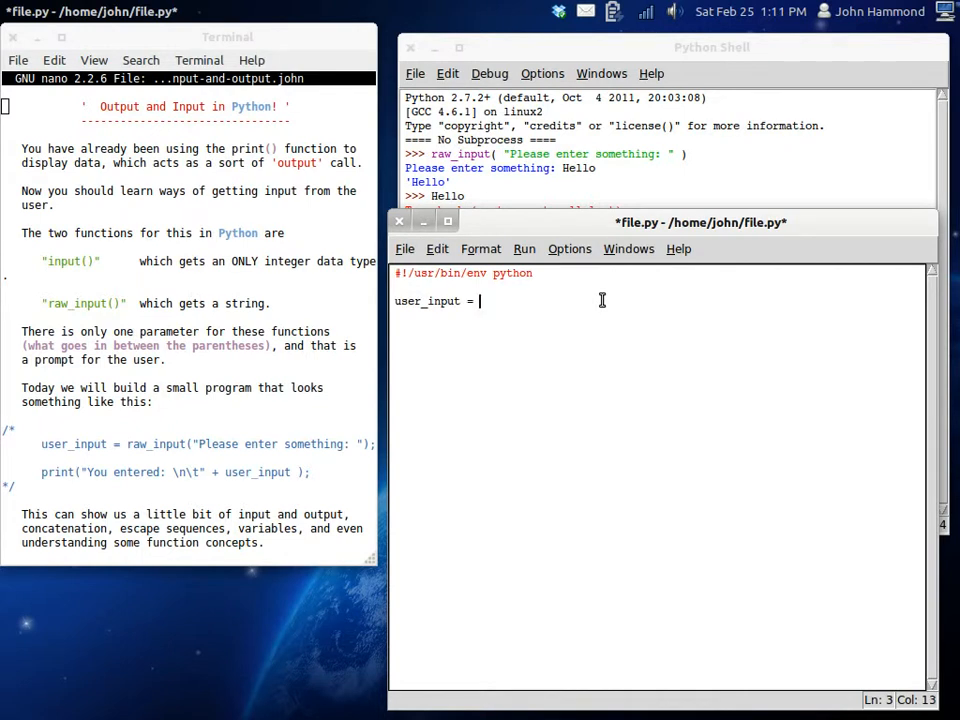
pyautogui.write('raw_')
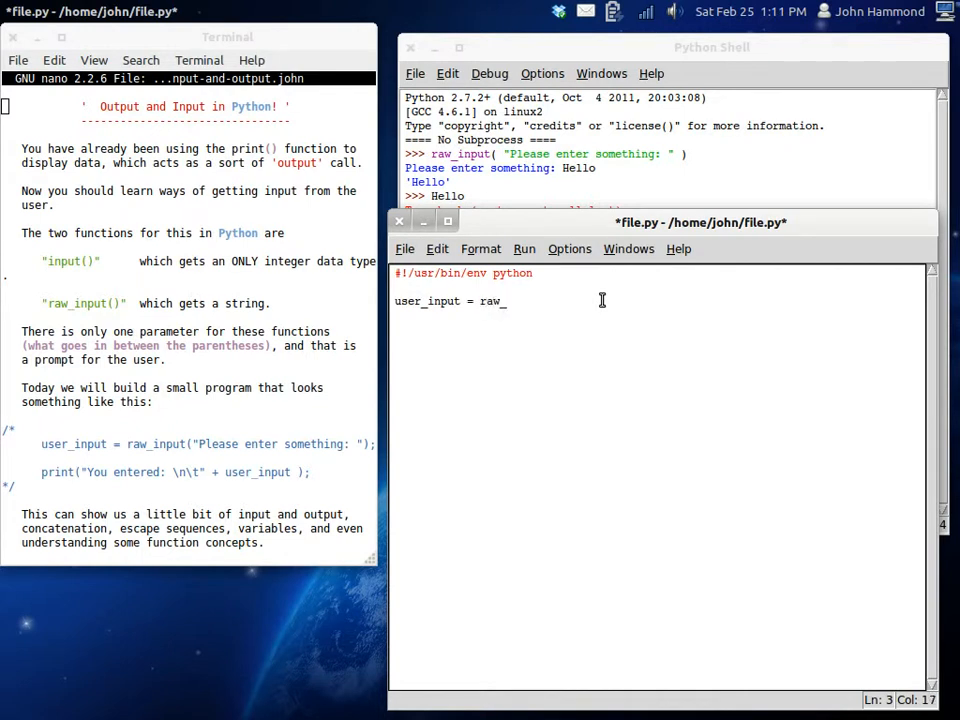
pyautogui.write('input( "" )')
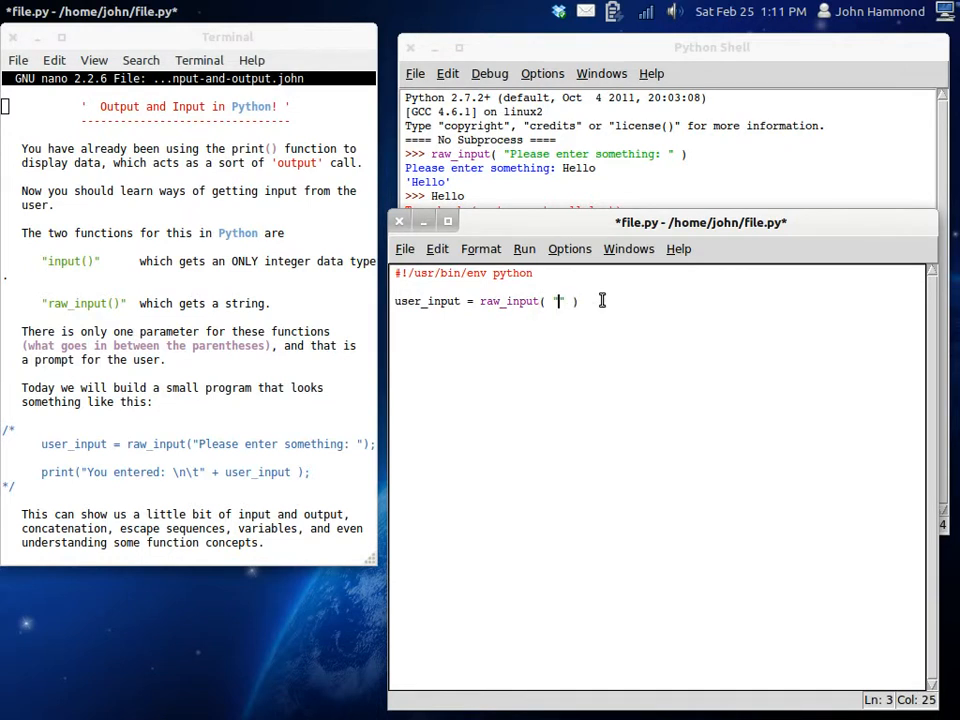
pyautogui.write('Say something:')
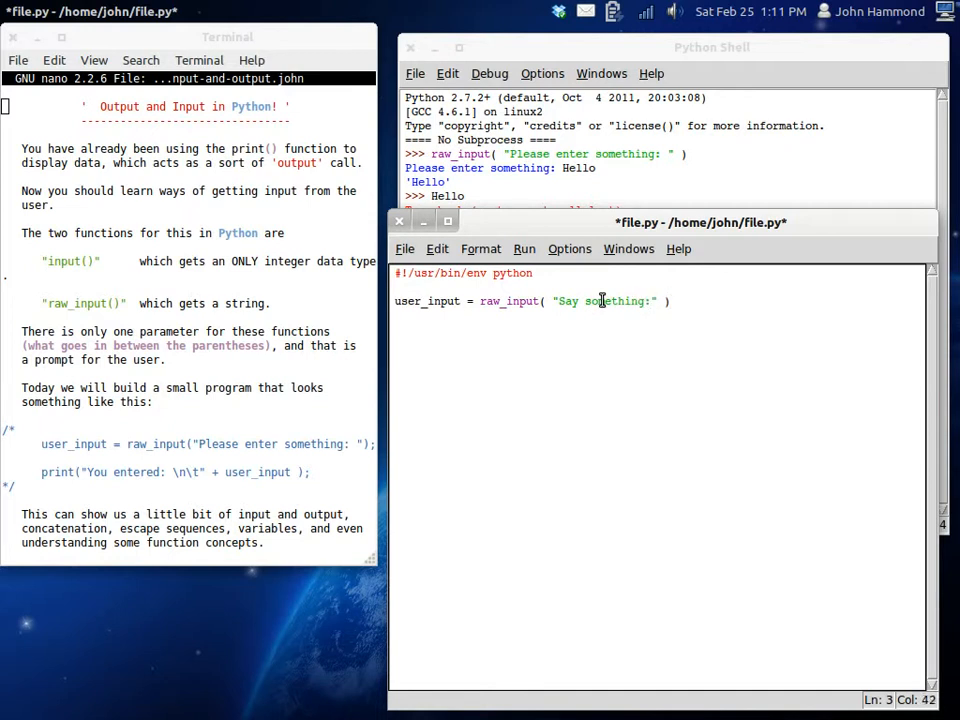
pyautogui.write(';')
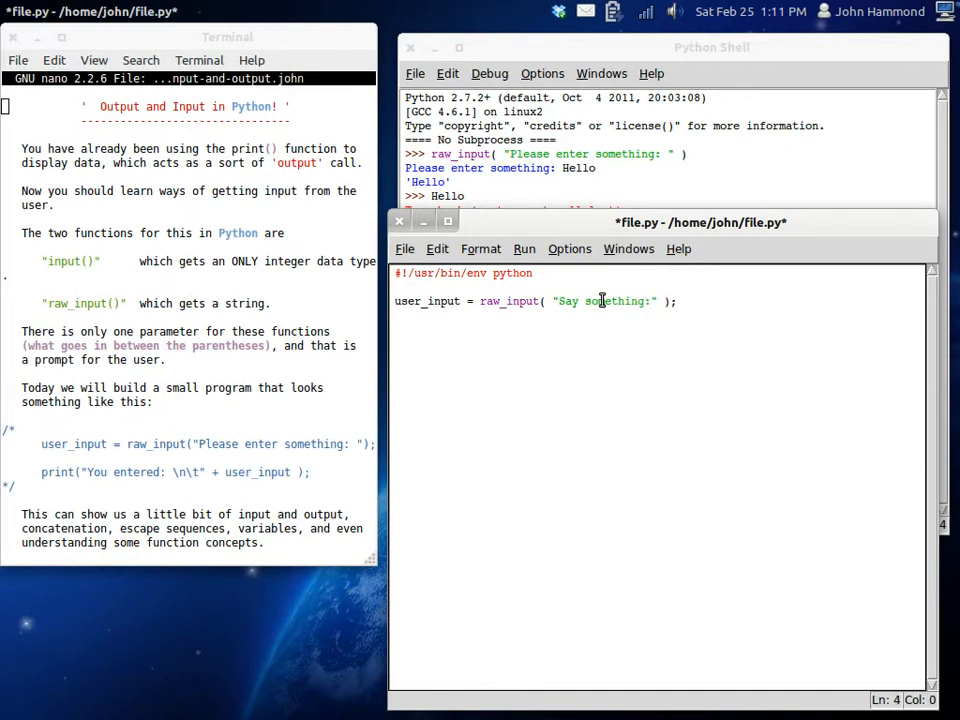
# Add print("You entered: \n\t" + user_input) and save file.py.
pyautogui.write('print(')
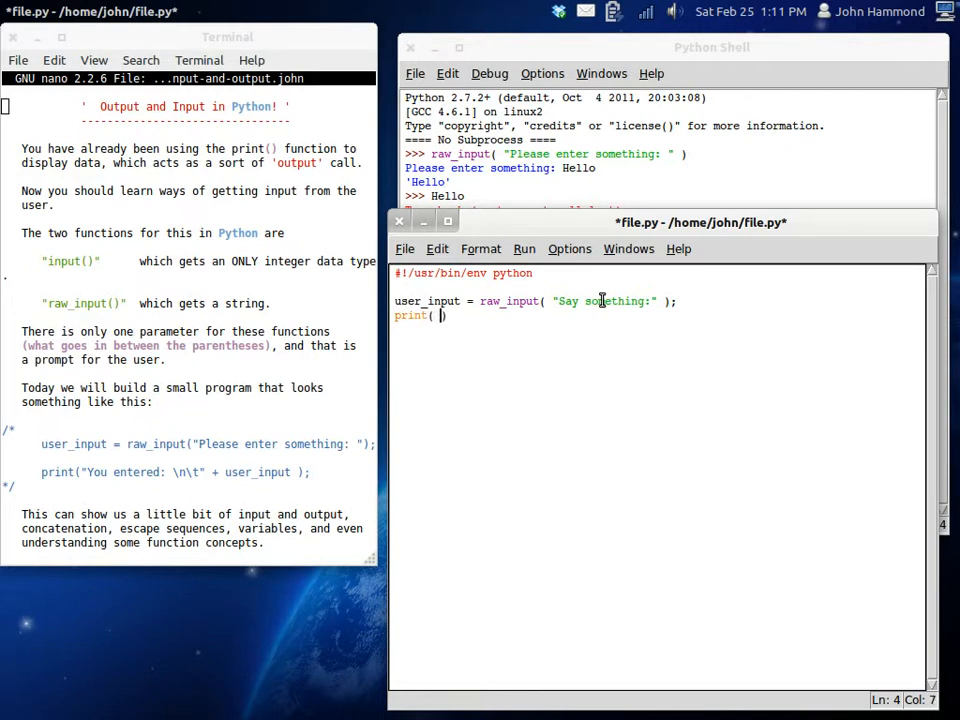
pyautogui.write('"You entered:')
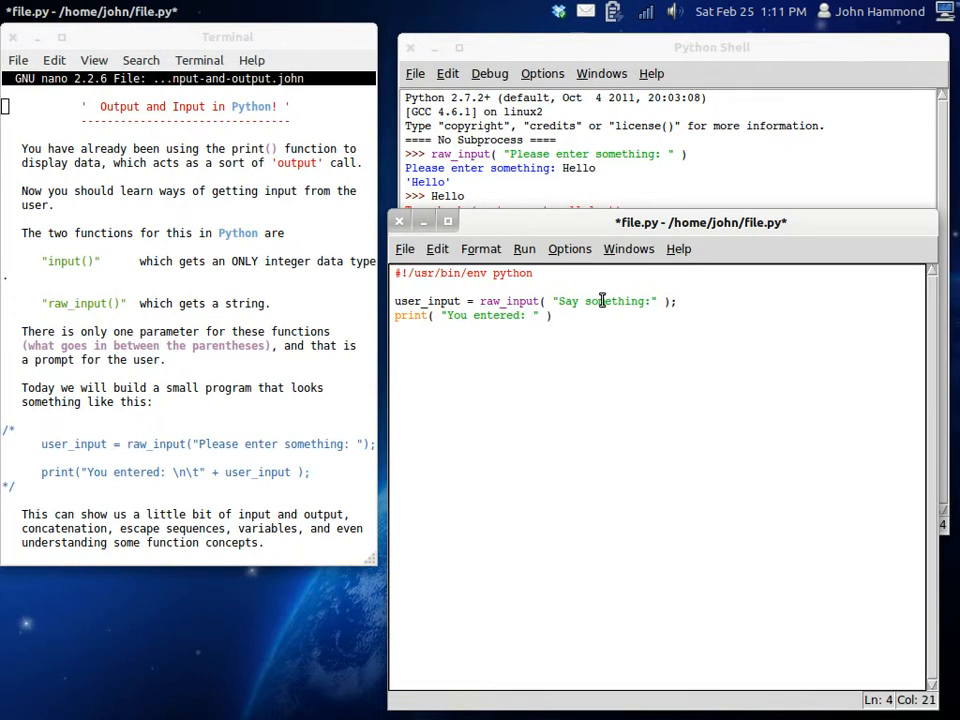
pyautogui.write('\\n')
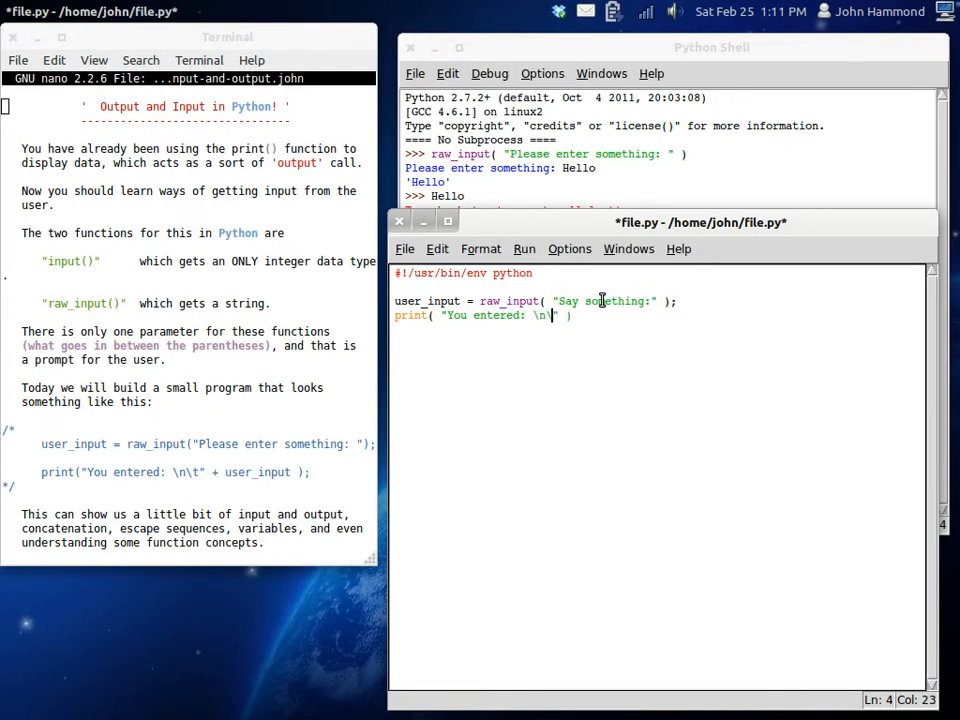
pyautogui.write('t')
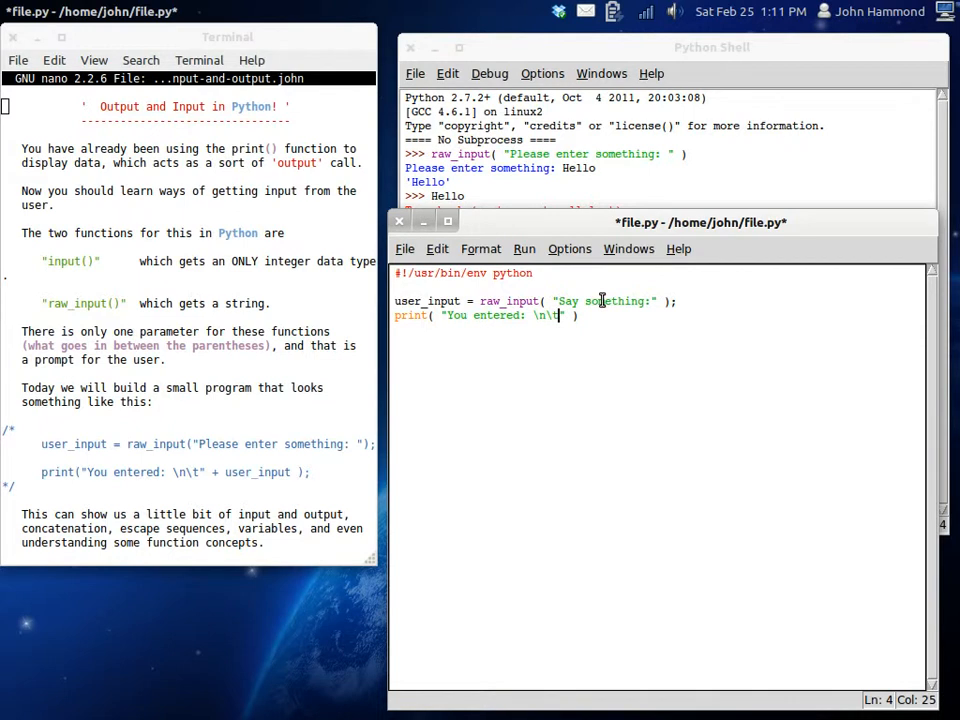
pyautogui.write('"')
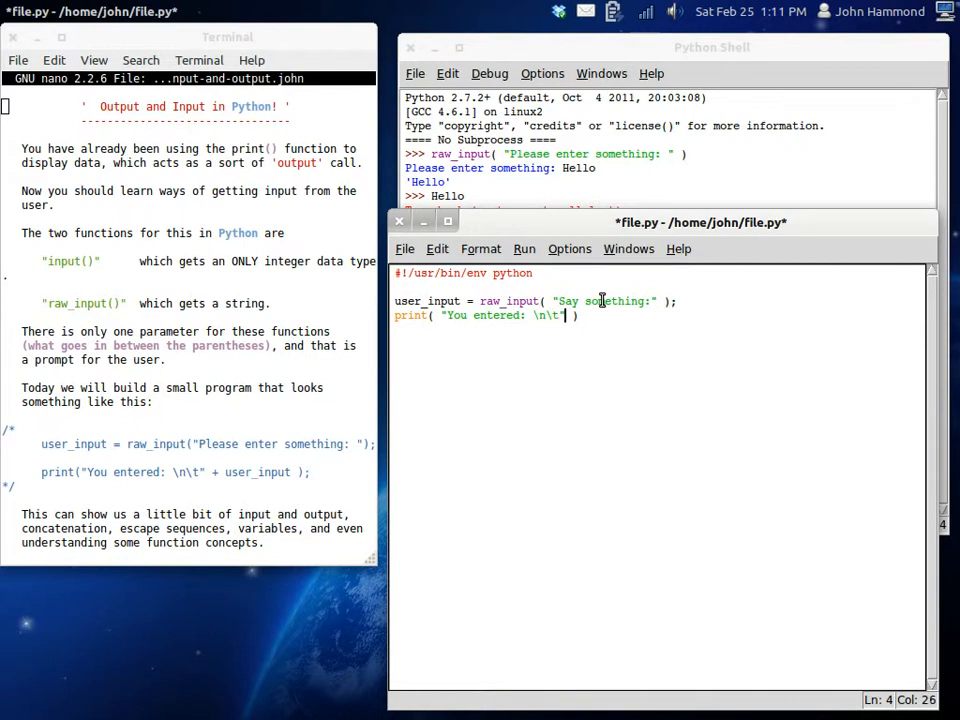
pyautogui.write('+')
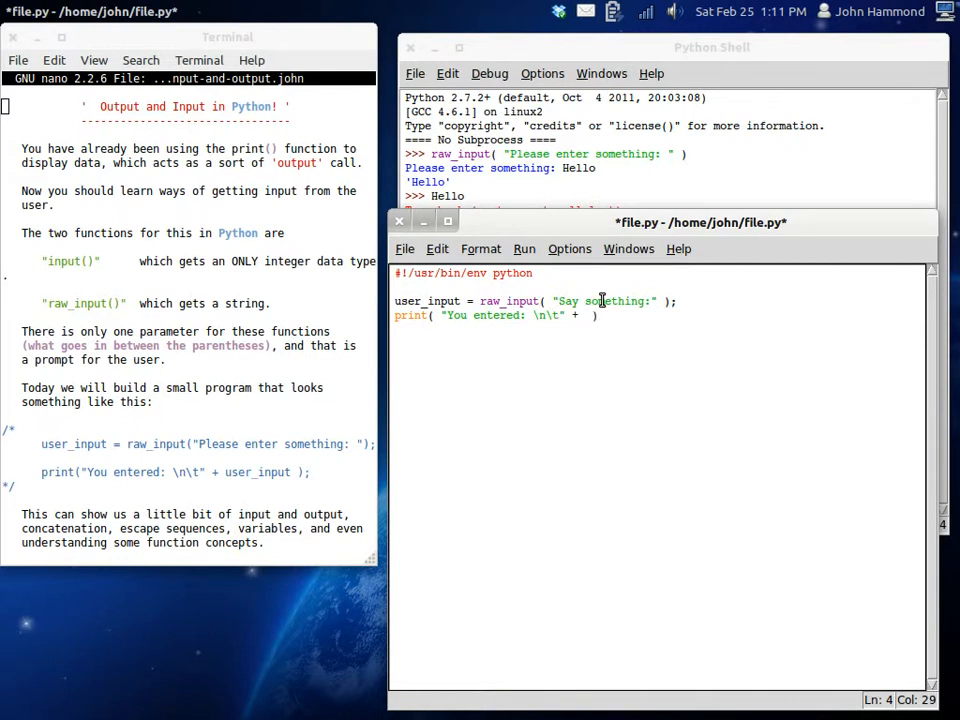
pyautogui.write('user_in')
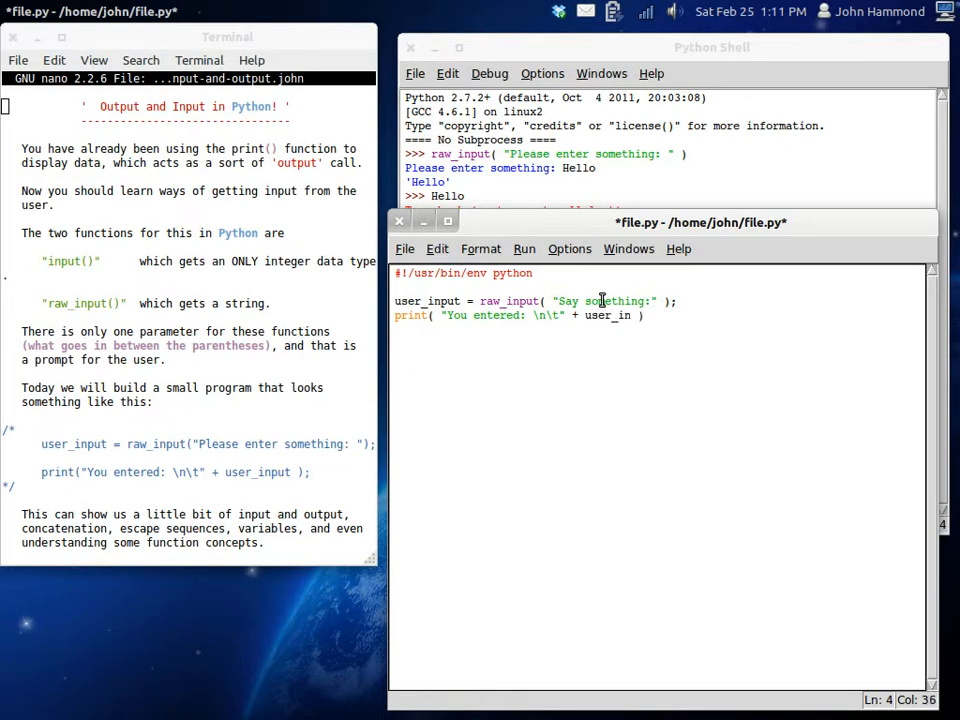
pyautogui.press('ctrl+s')
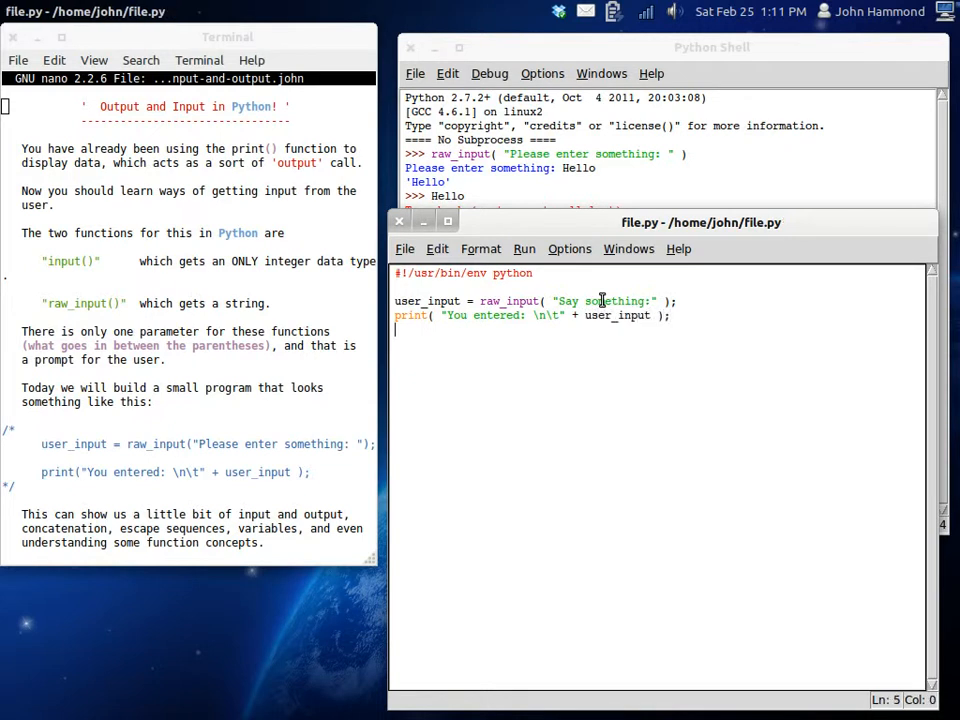
pyautogui.moveTo(537, 359)
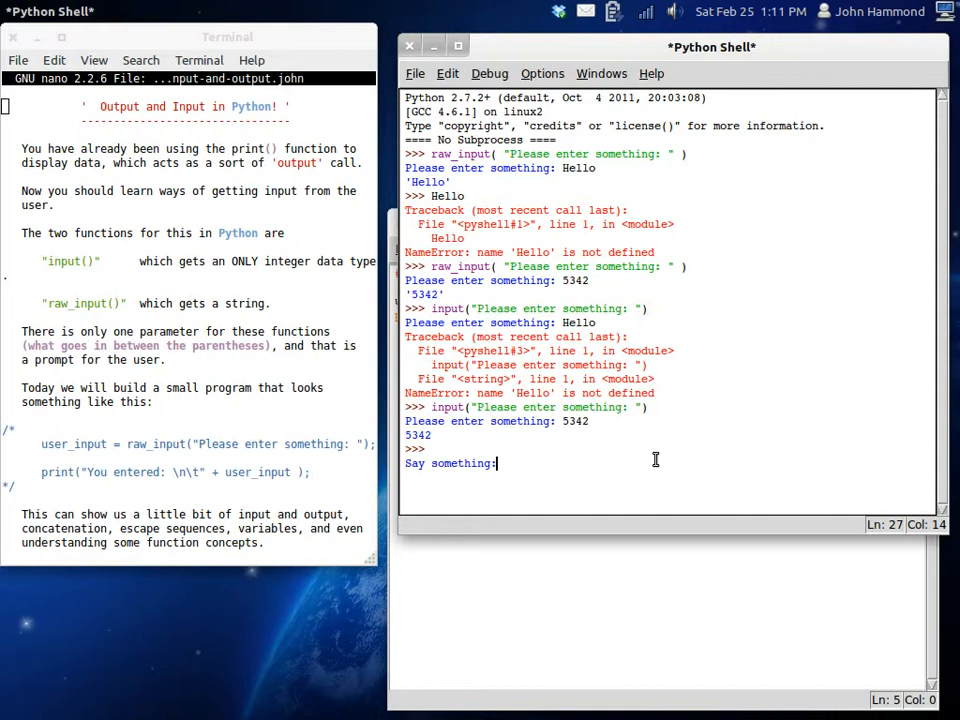
# Answer the script's Say something: prompt with 43 so it prints You entered: 43.
pyautogui.press('Return')
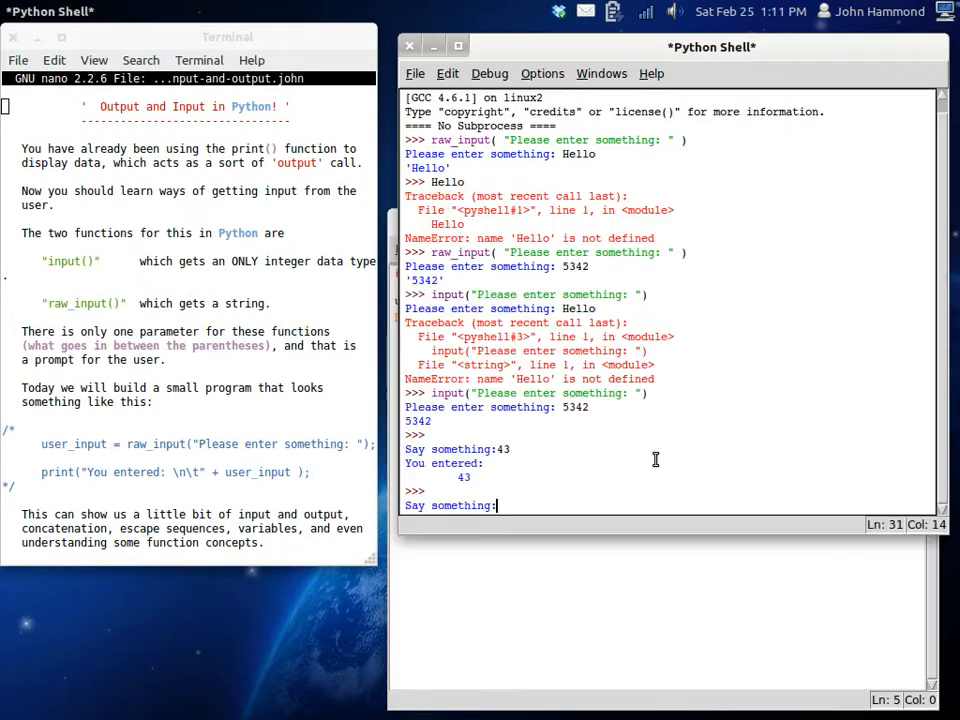
pyautogui.write('John')
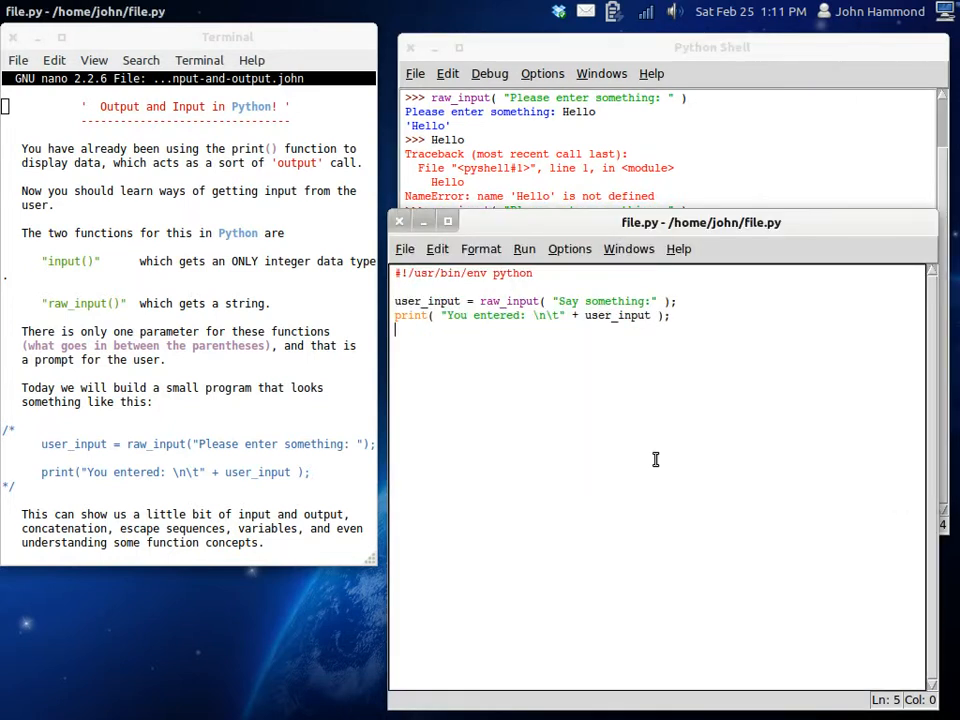
pyautogui.write('i')
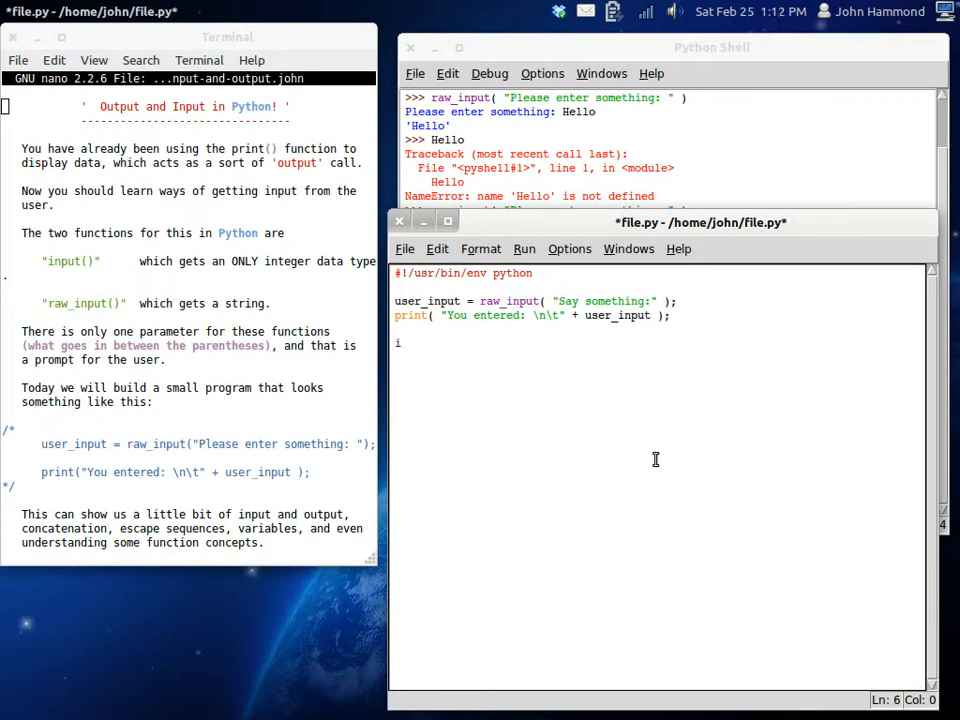
pyautogui.write('input()')
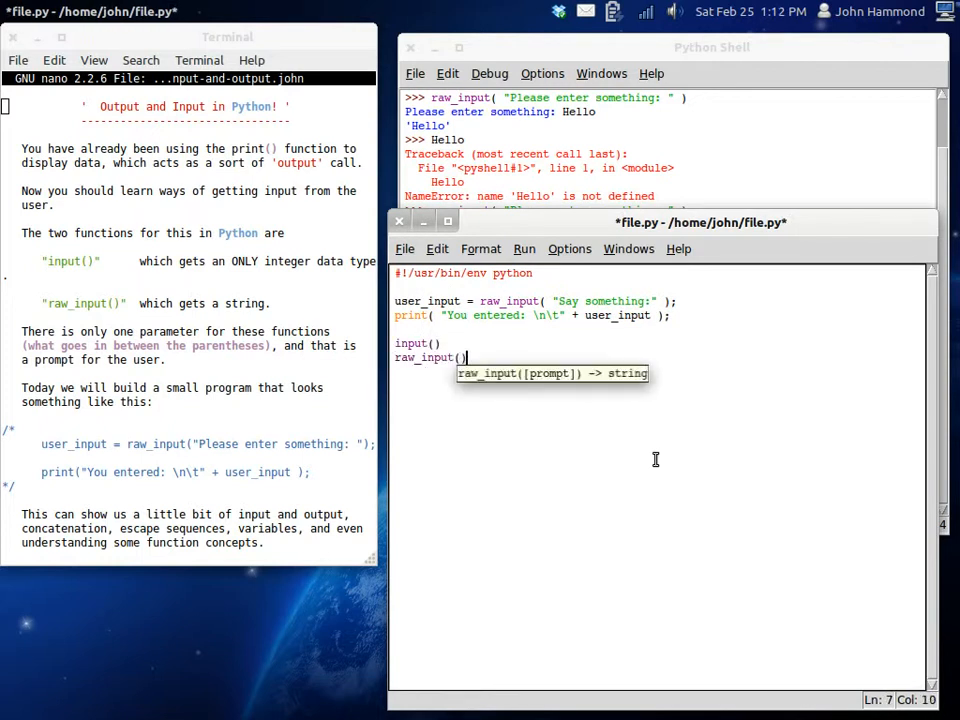
pyautogui.press('Return')
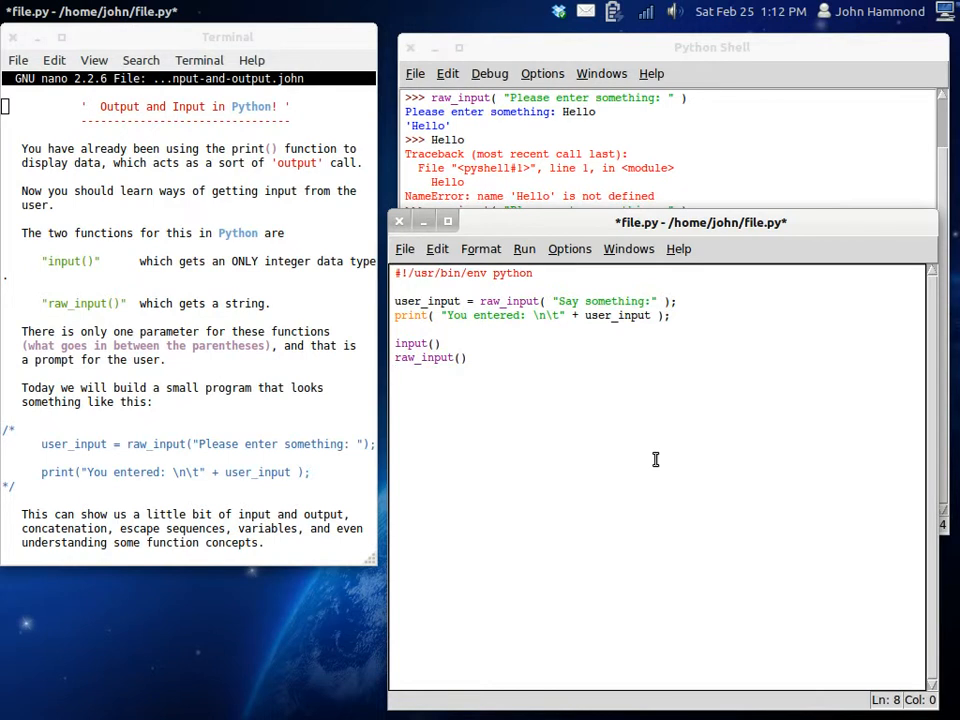
pyautogui.press('ctrl+s')
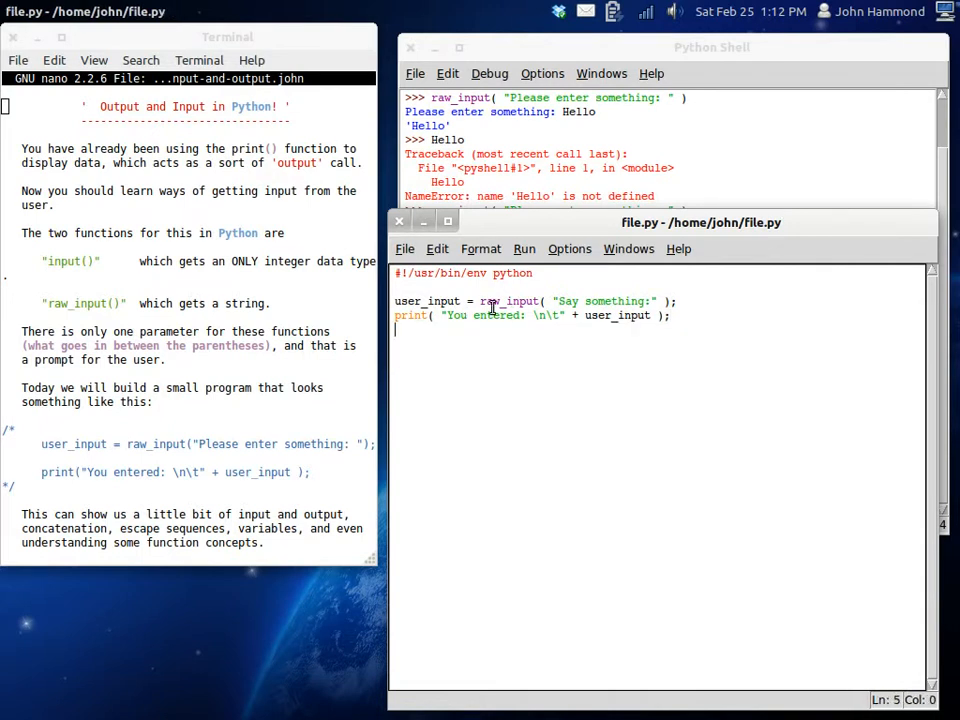
pyautogui.moveTo(475, 338)
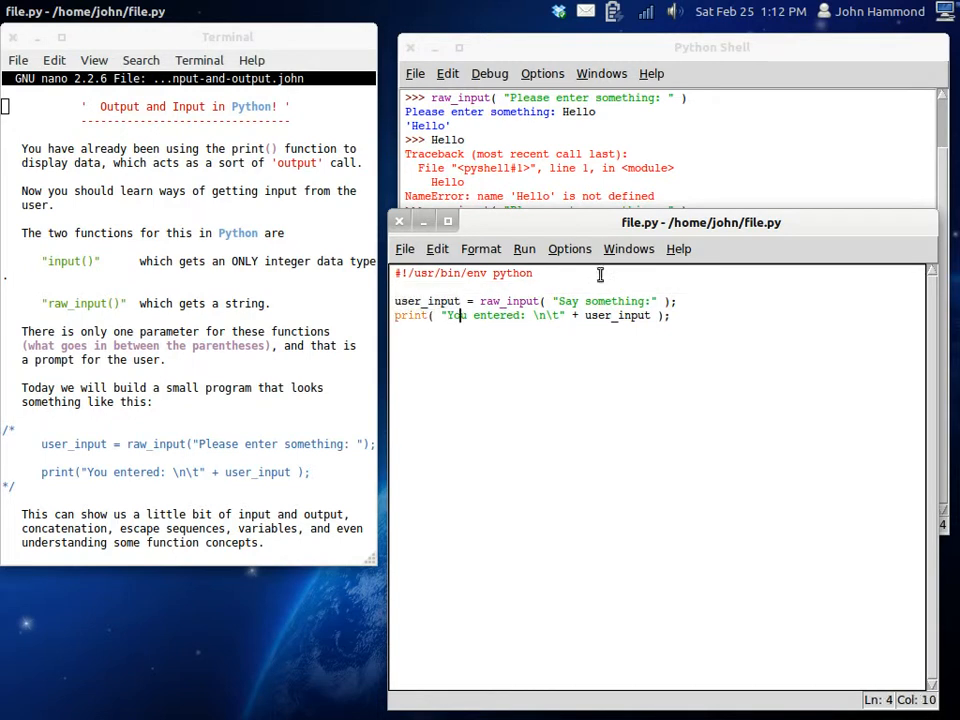
pyautogui.press('Return')
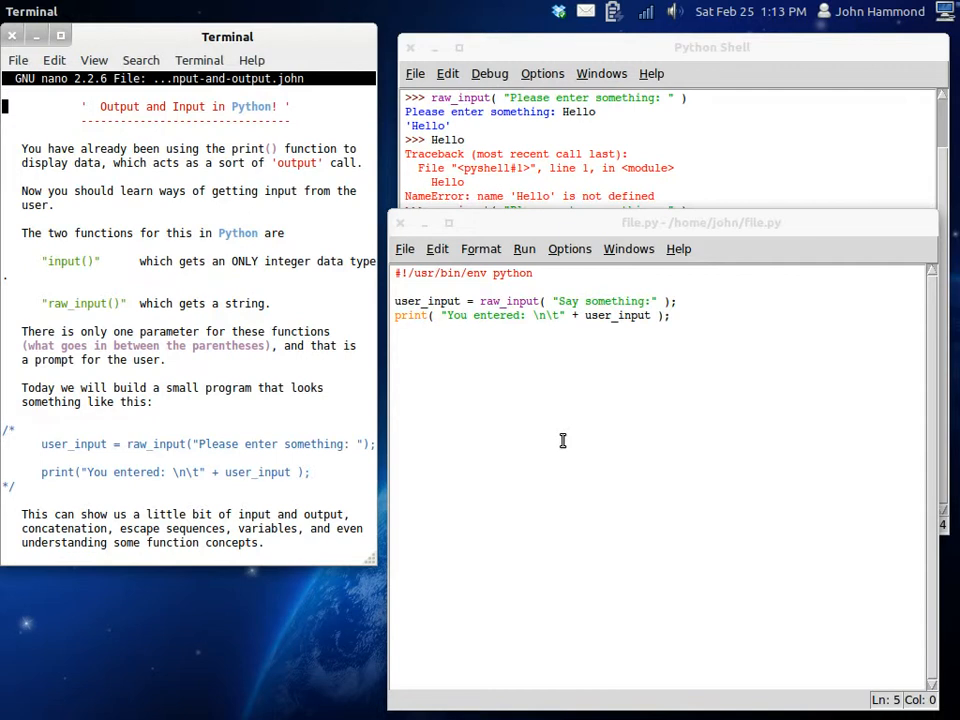
pyautogui.click(700, 222)
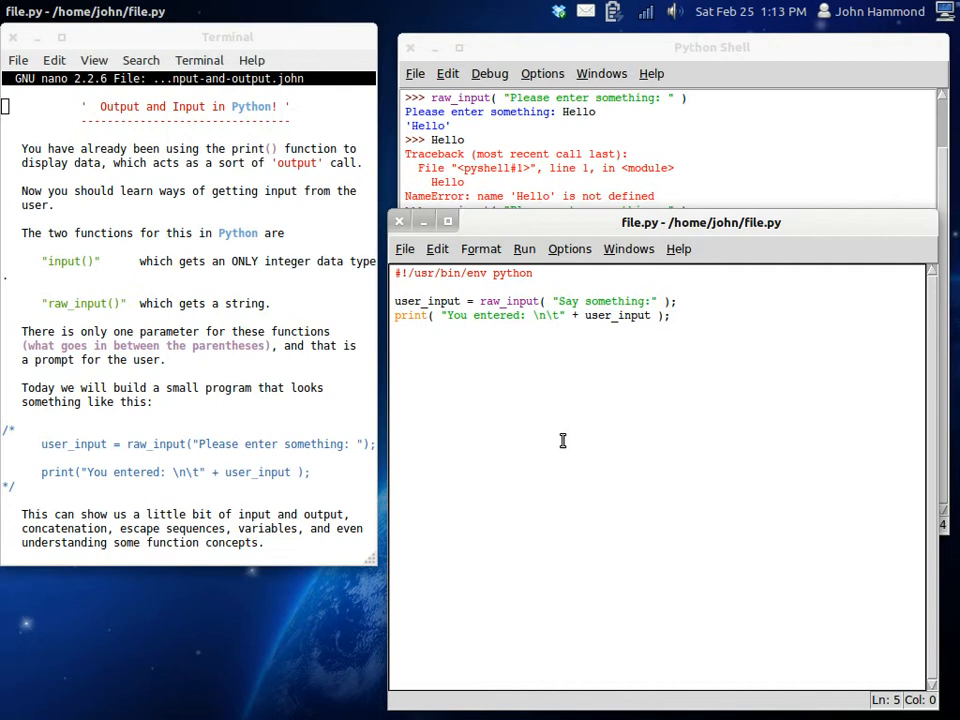
pyautogui.click(395, 330)
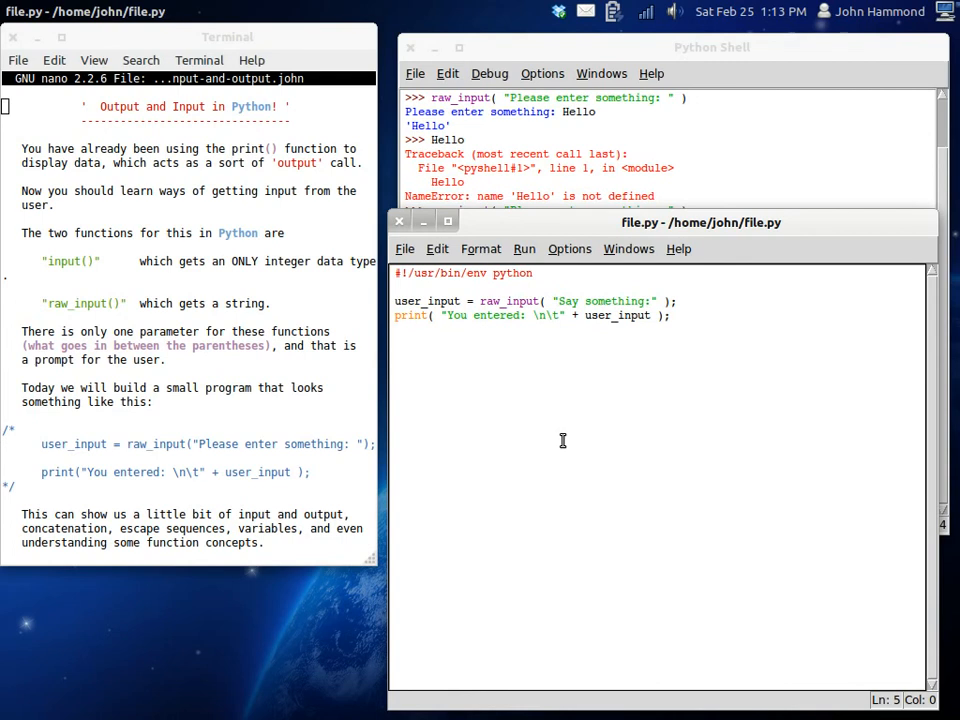
pyautogui.click(395, 328)
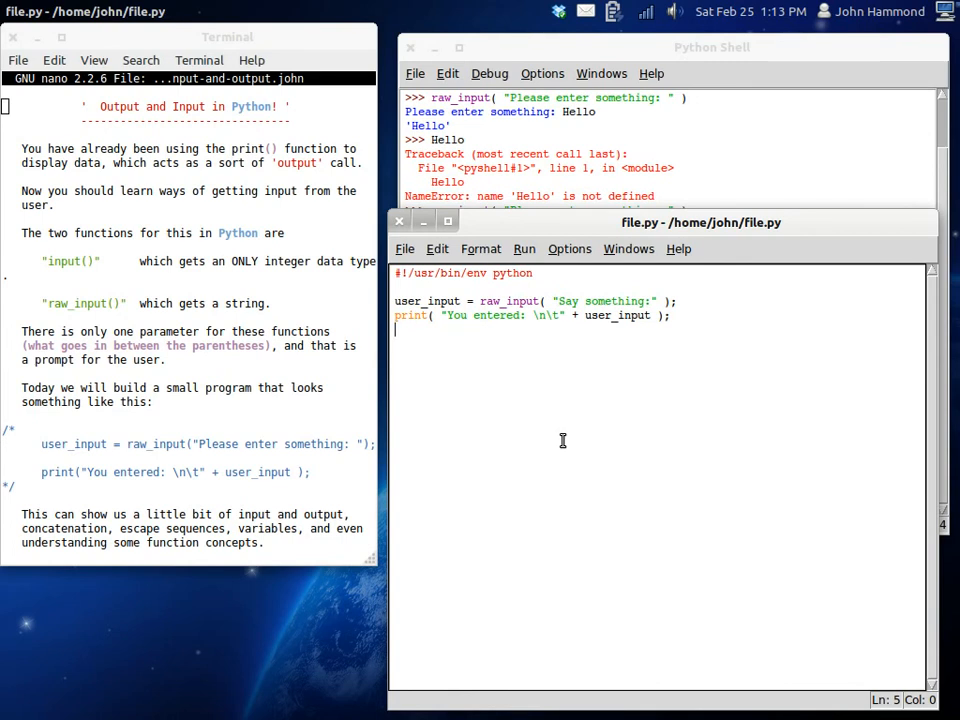